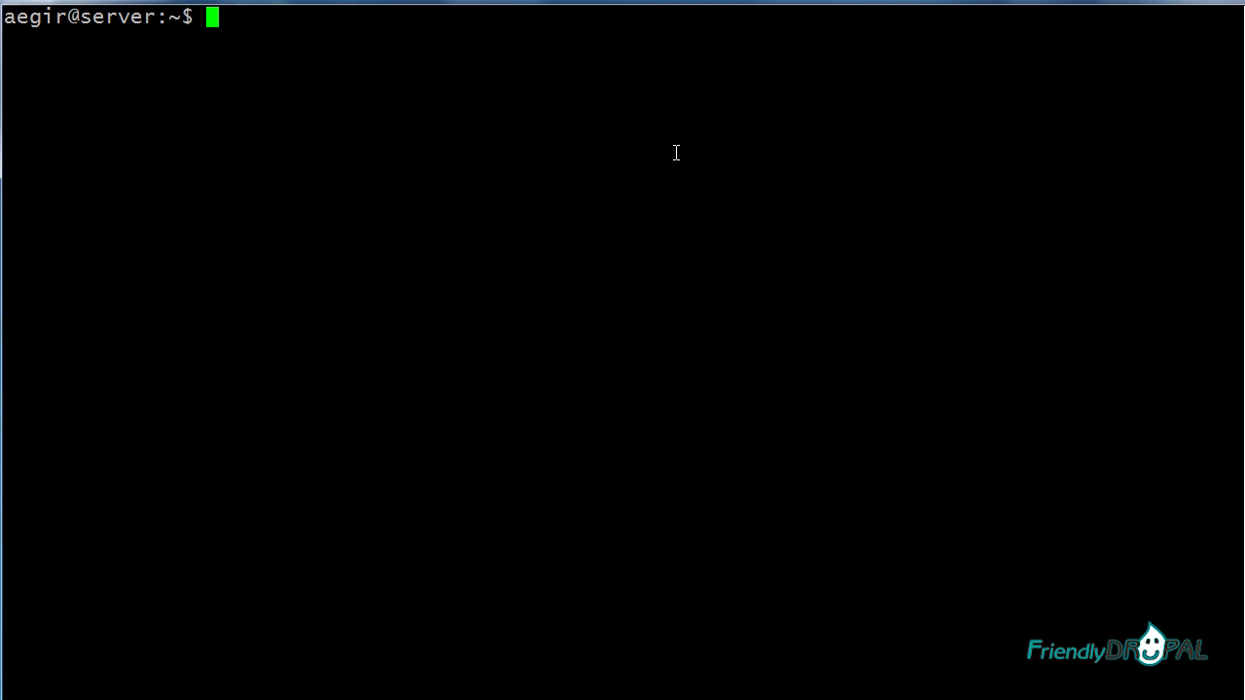
pyautogui.write('drush')
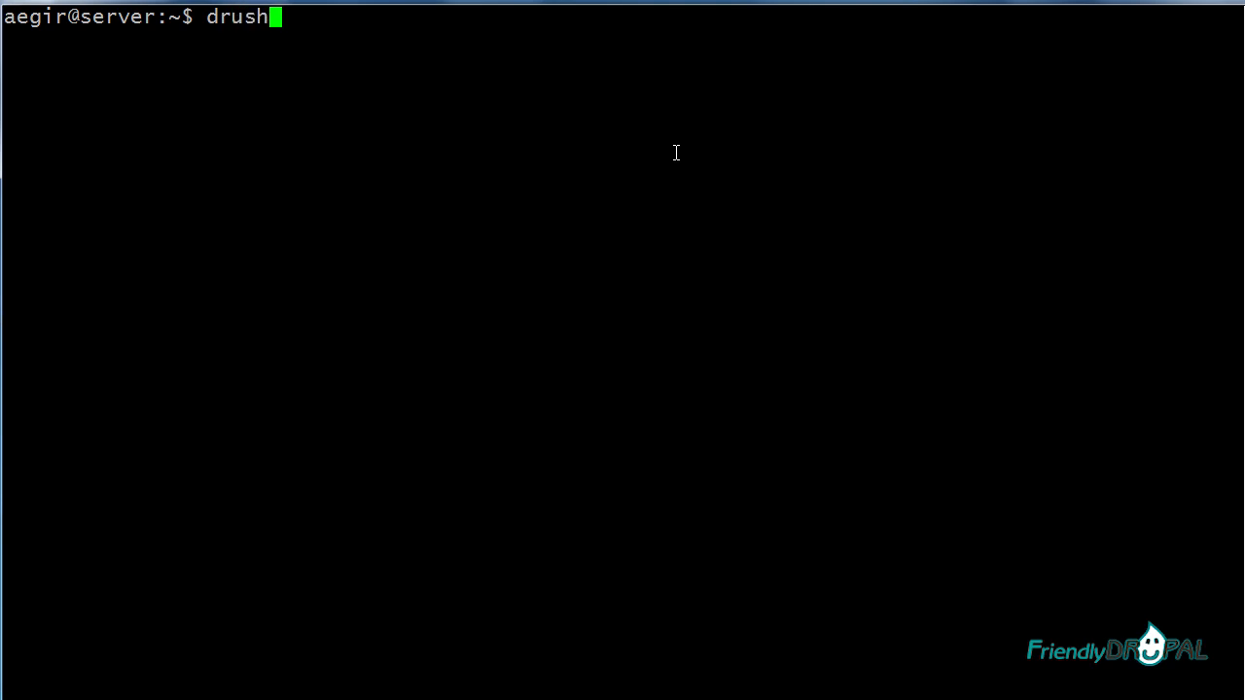
pyautogui.write('core-')
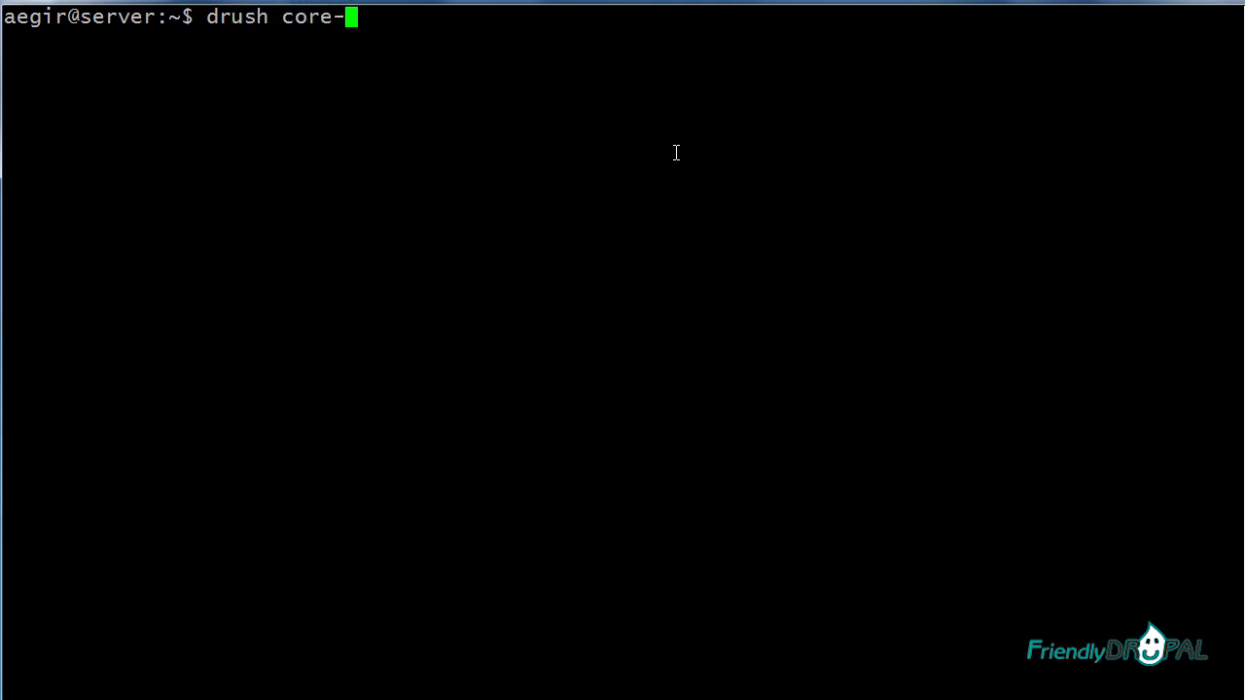
pyautogui.write('cli')
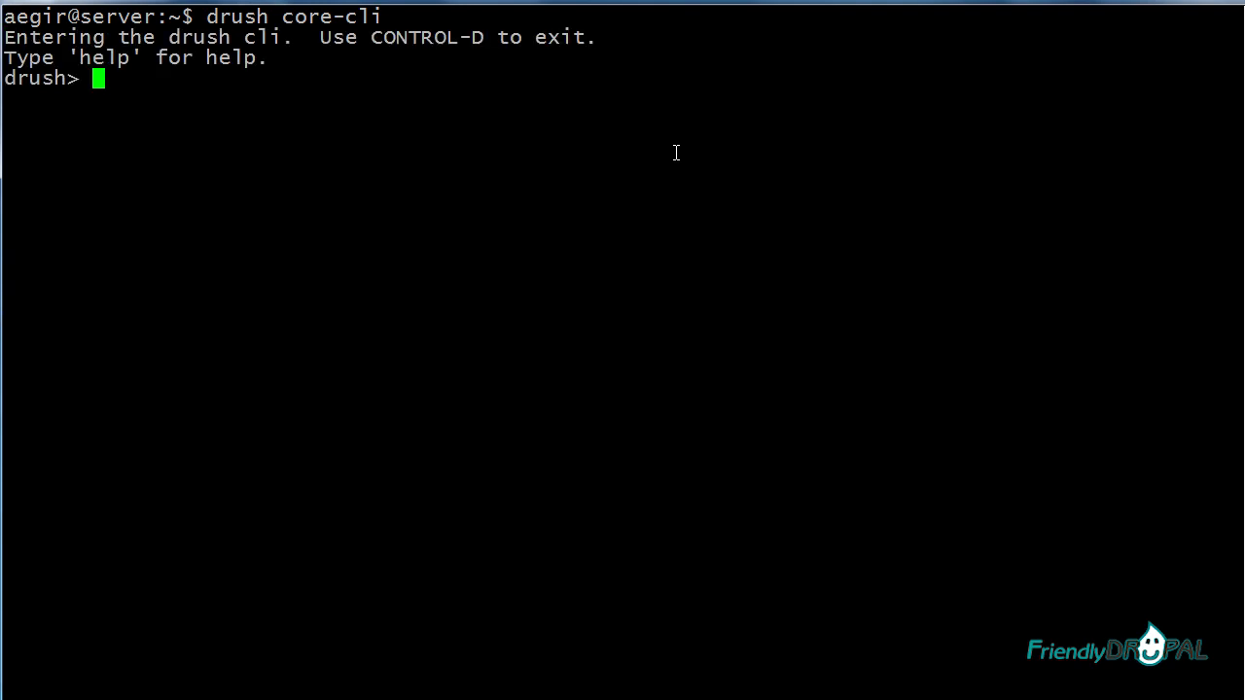
pyautogui.write('u')
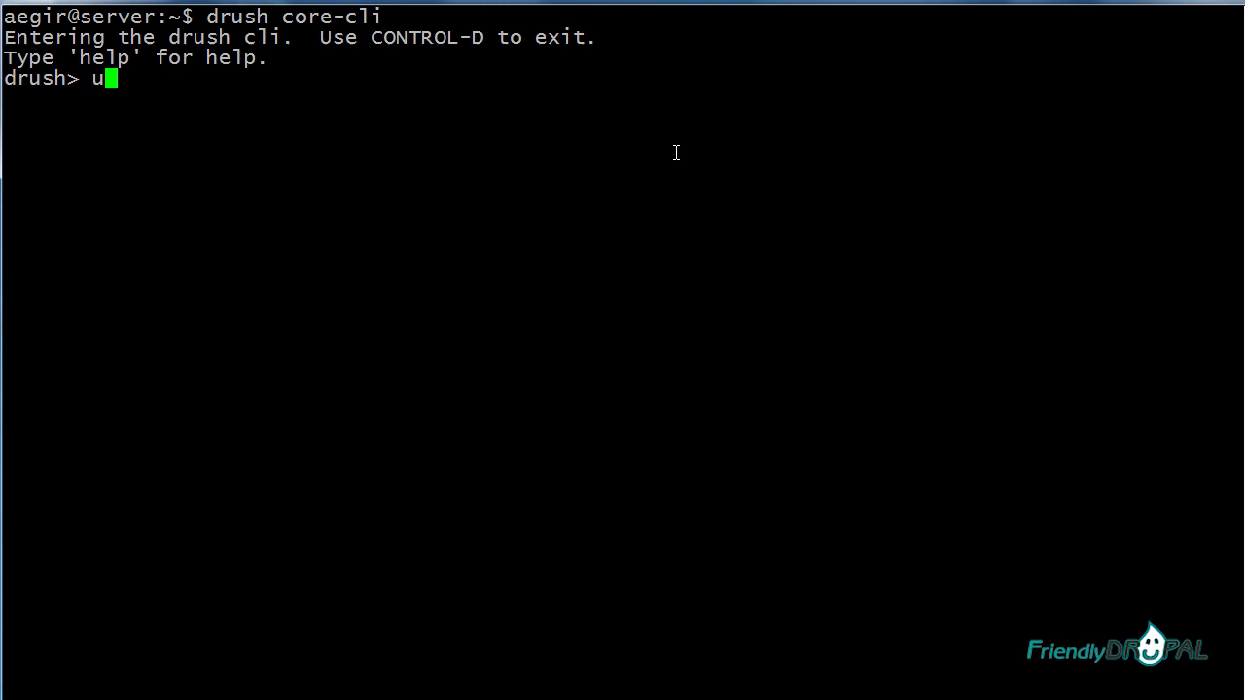
pyautogui.write('se @test')
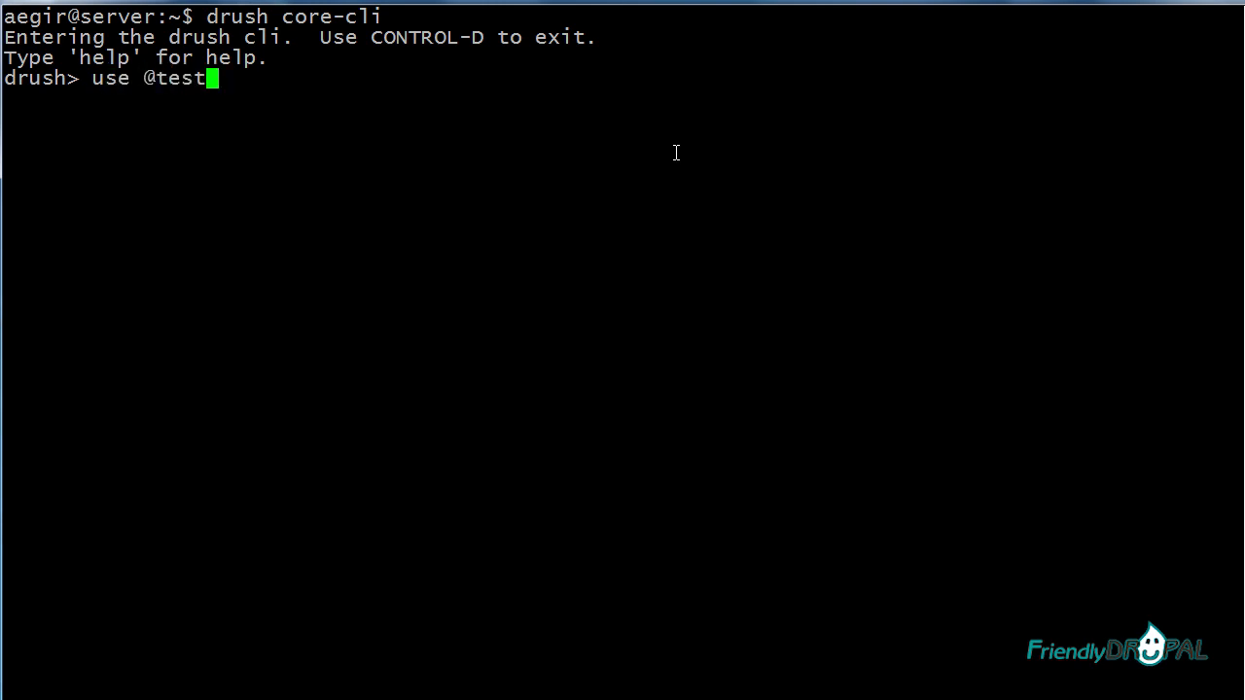
pyautogui.write('.friendlydrupal.com')
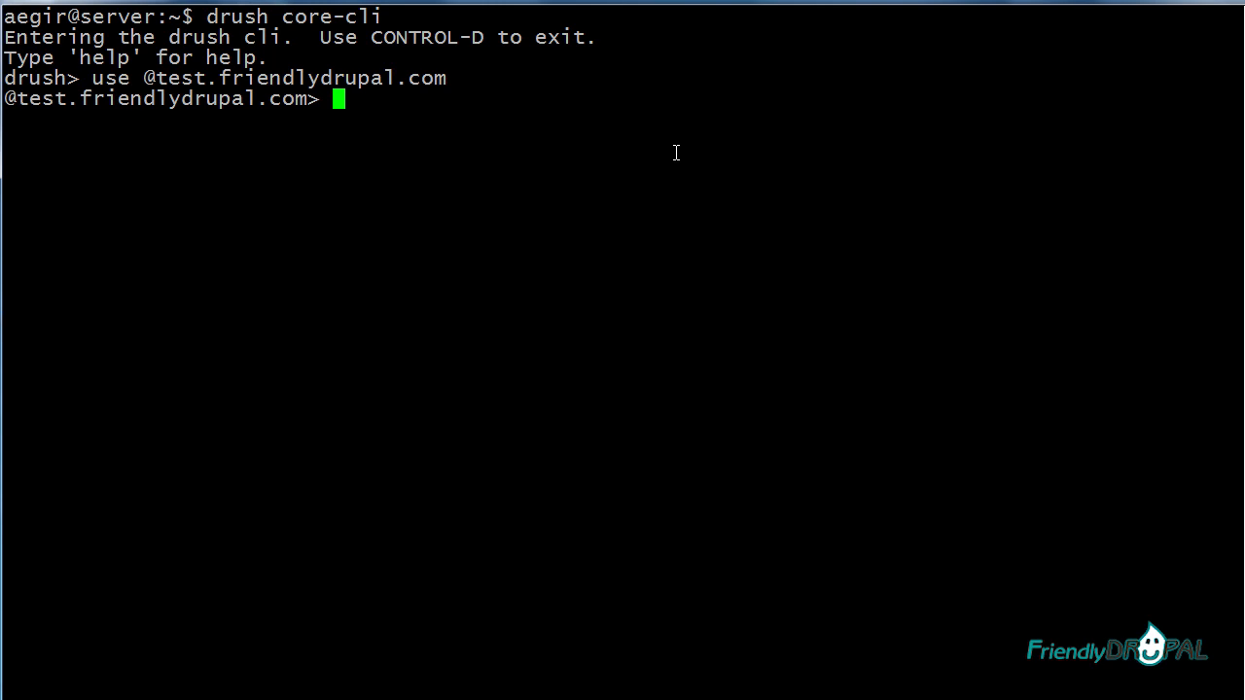
# Run 'up' for the test site and decline the update with 'n'.
pyautogui.write('up')
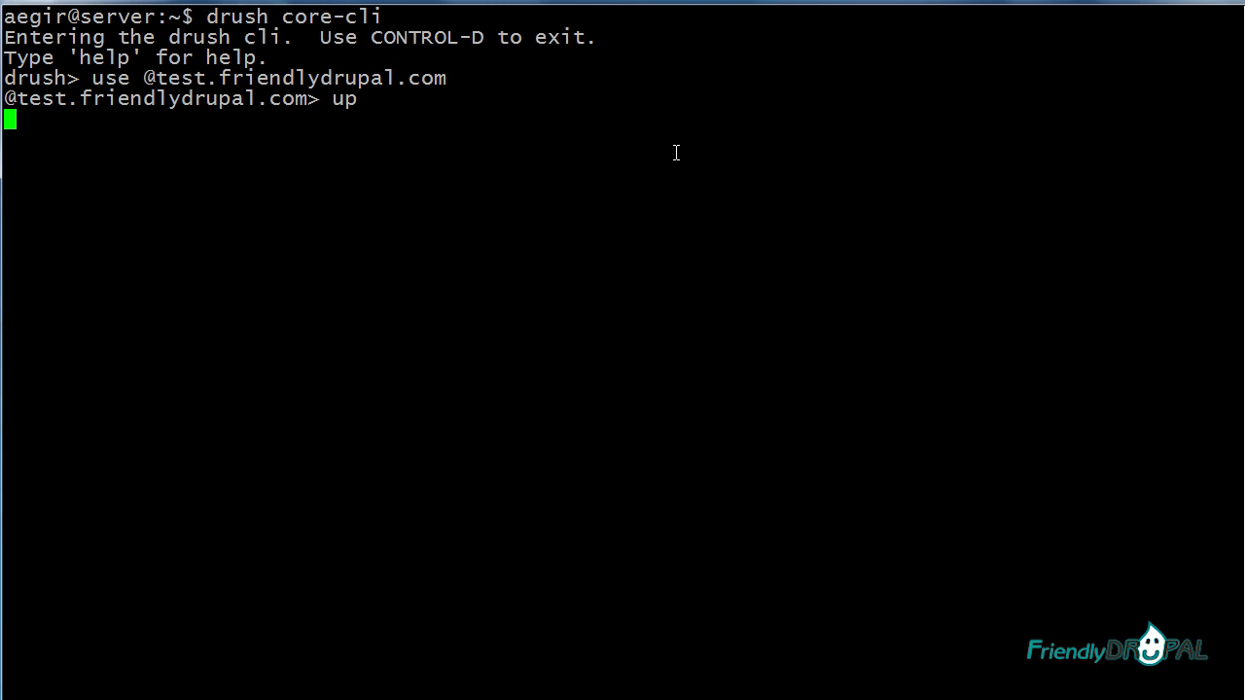
pyautogui.press('Return')
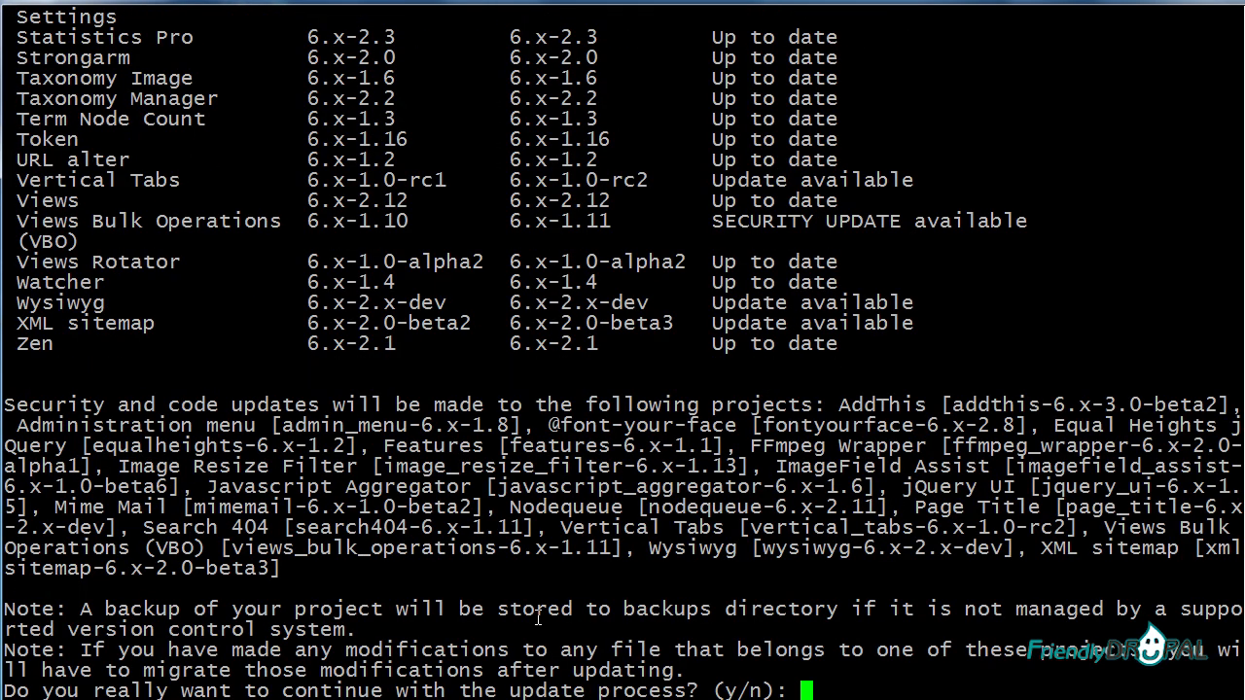
pyautogui.write('n')
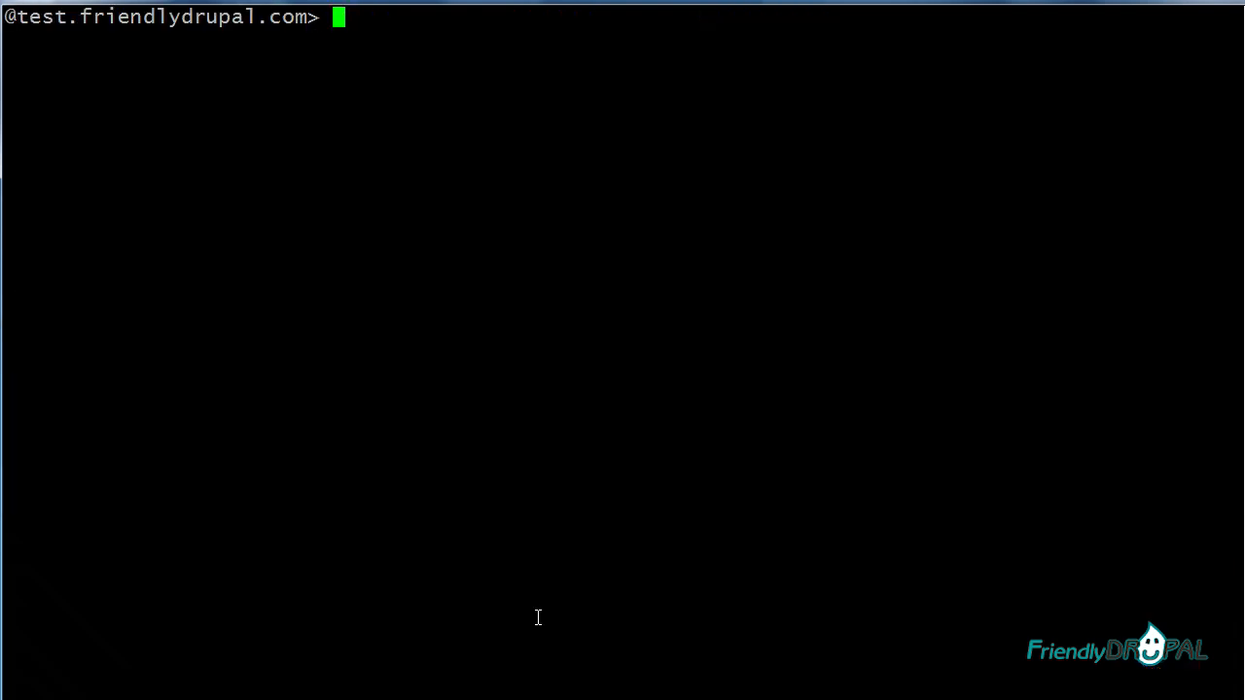
# List site aliases with 'sa', then leave the Drush shell for a root prompt.
pyautogui.write('sa')
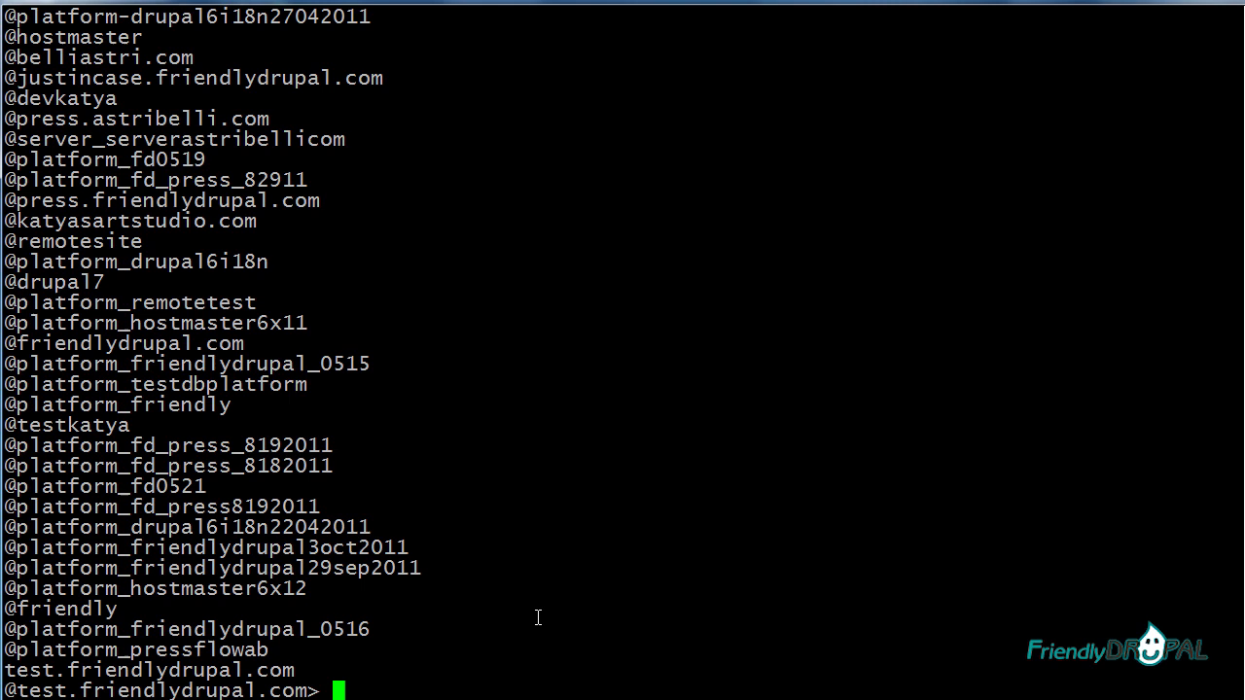
pyautogui.write('c')
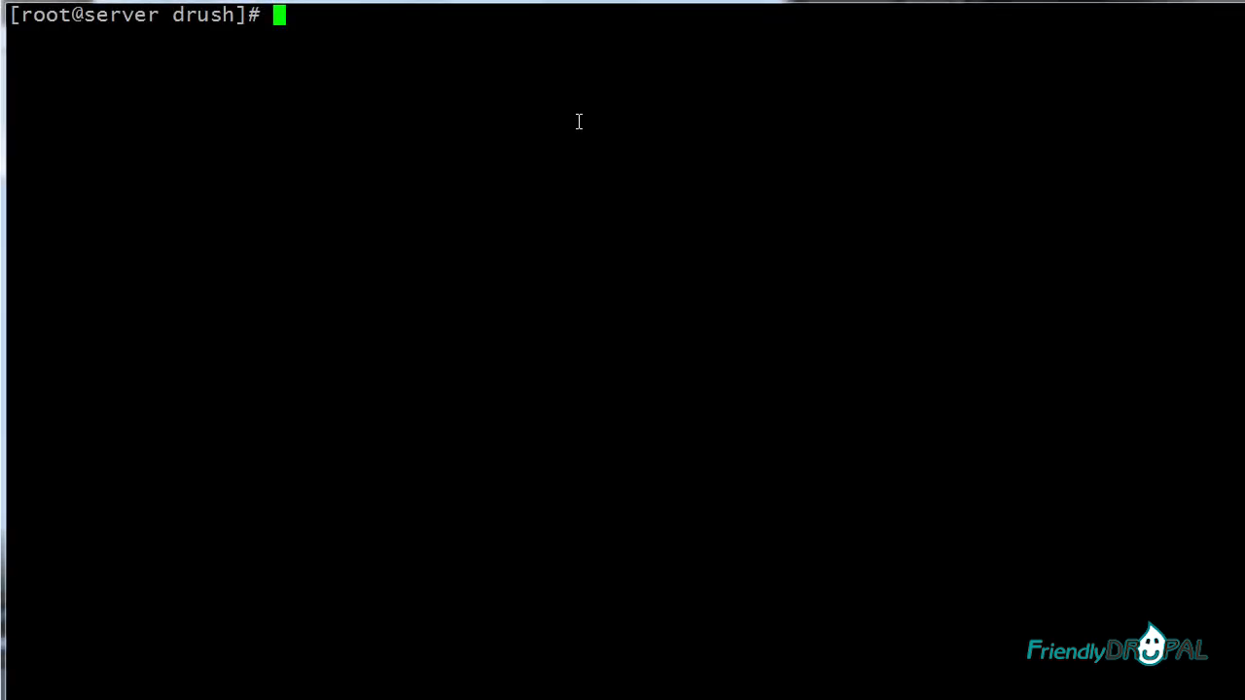
# Check drush sa and status (Drush 4.5, /etc/php.ini), then cd into /opt/drush.
pyautogui.write('drush sa')
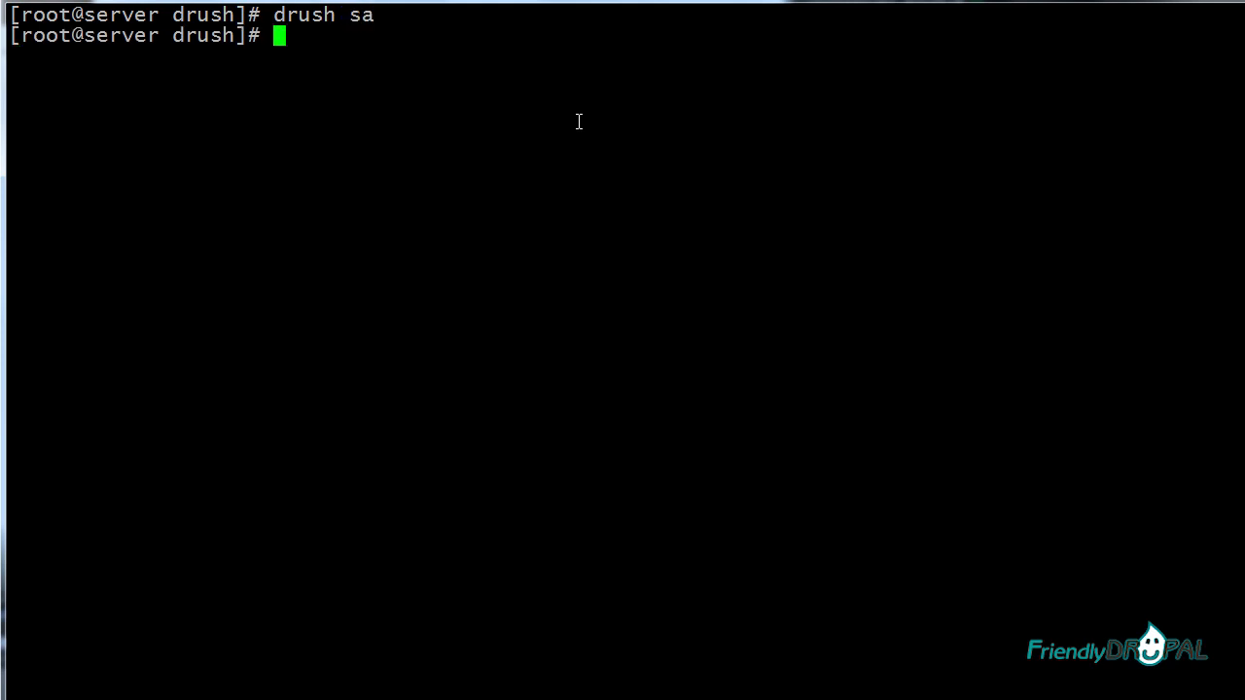
pyautogui.write('drush status')
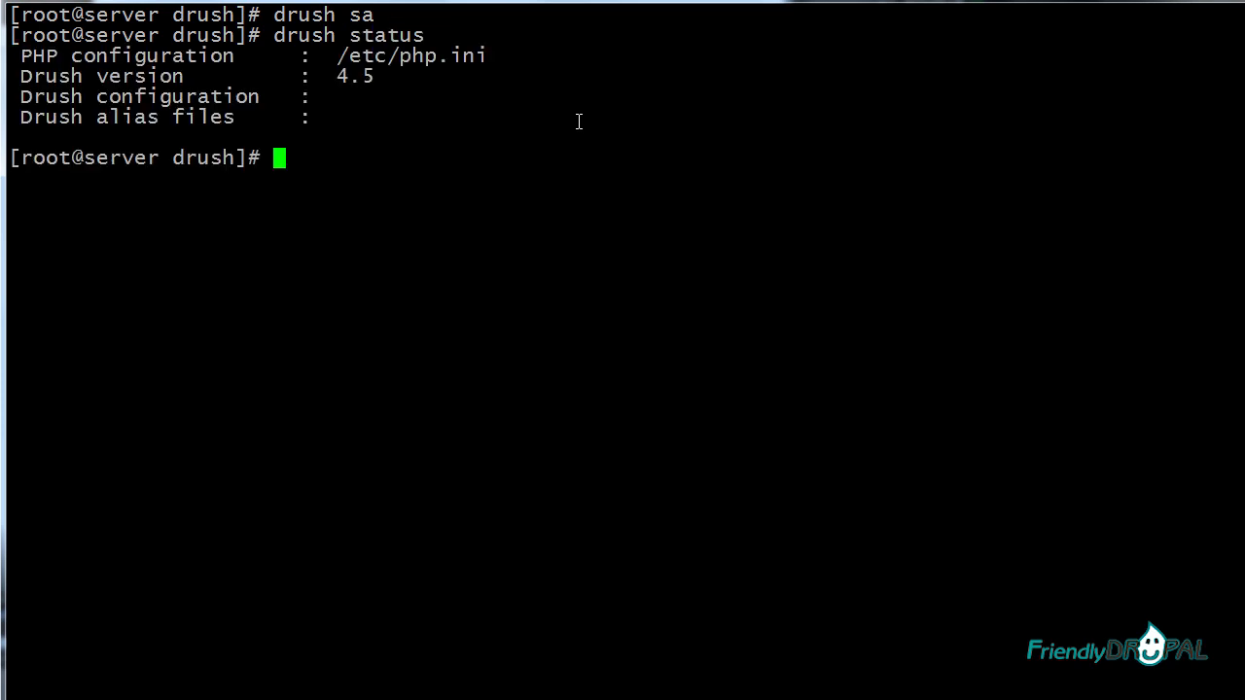
pyautogui.moveTo(570, 169)
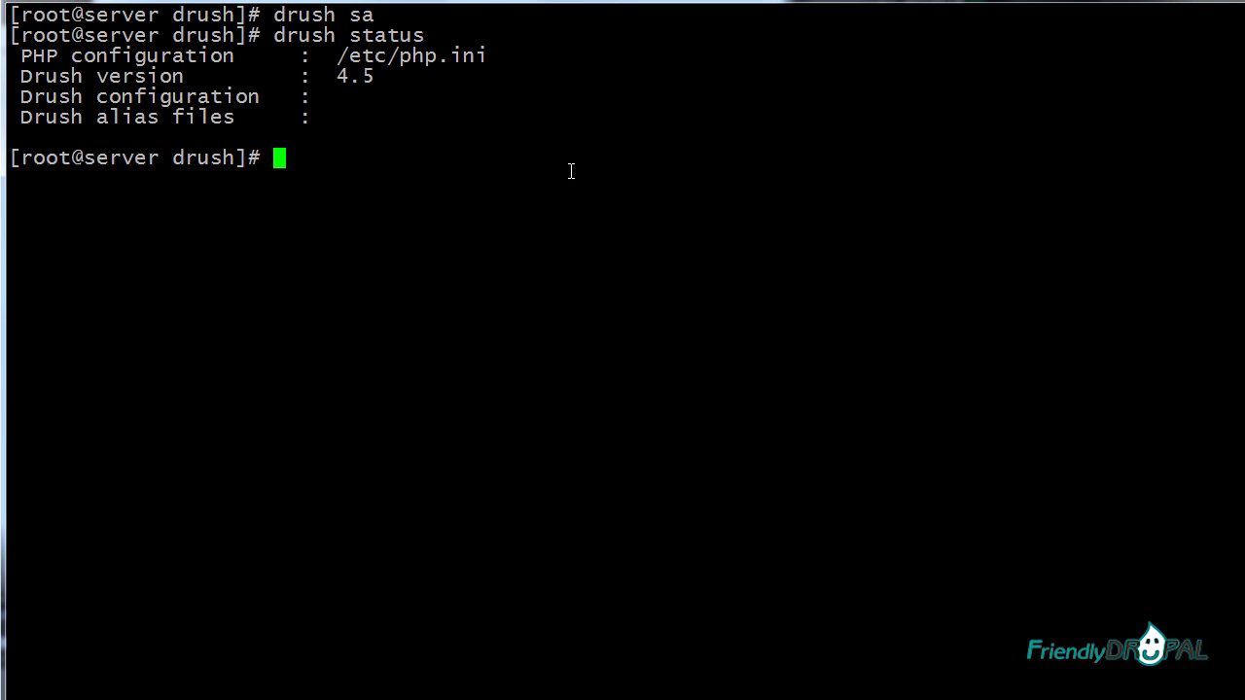
pyautogui.write('c')
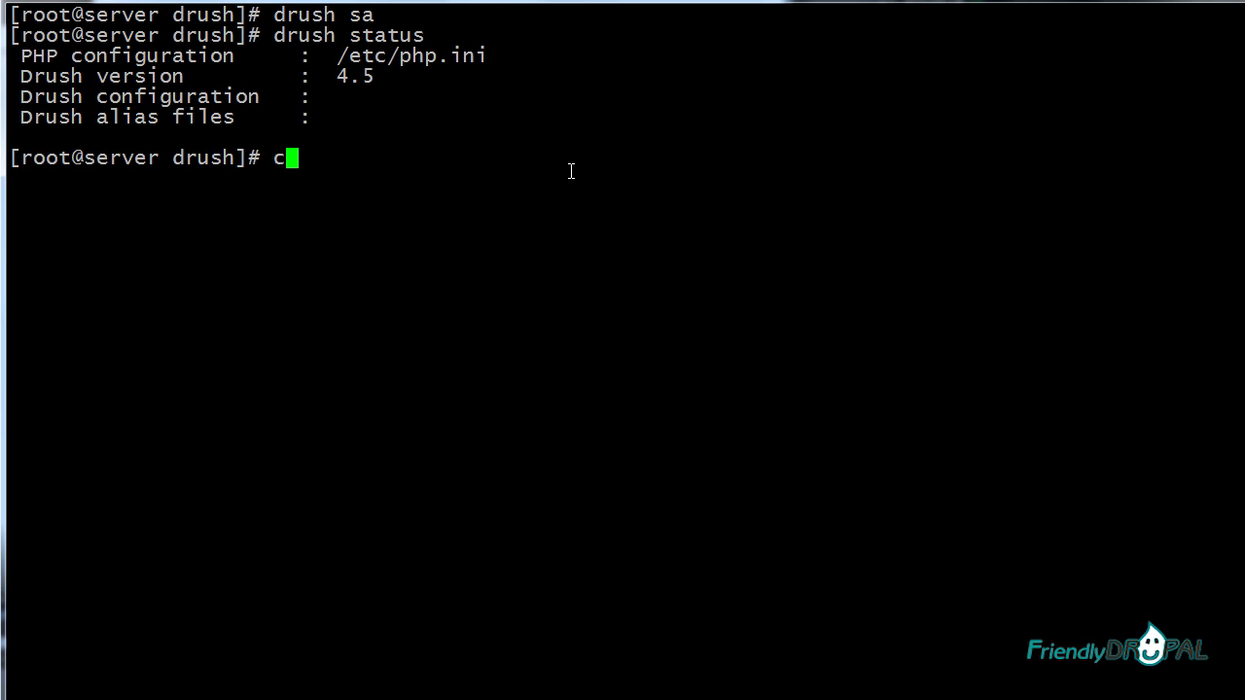
pyautogui.write('d /opt/drush')
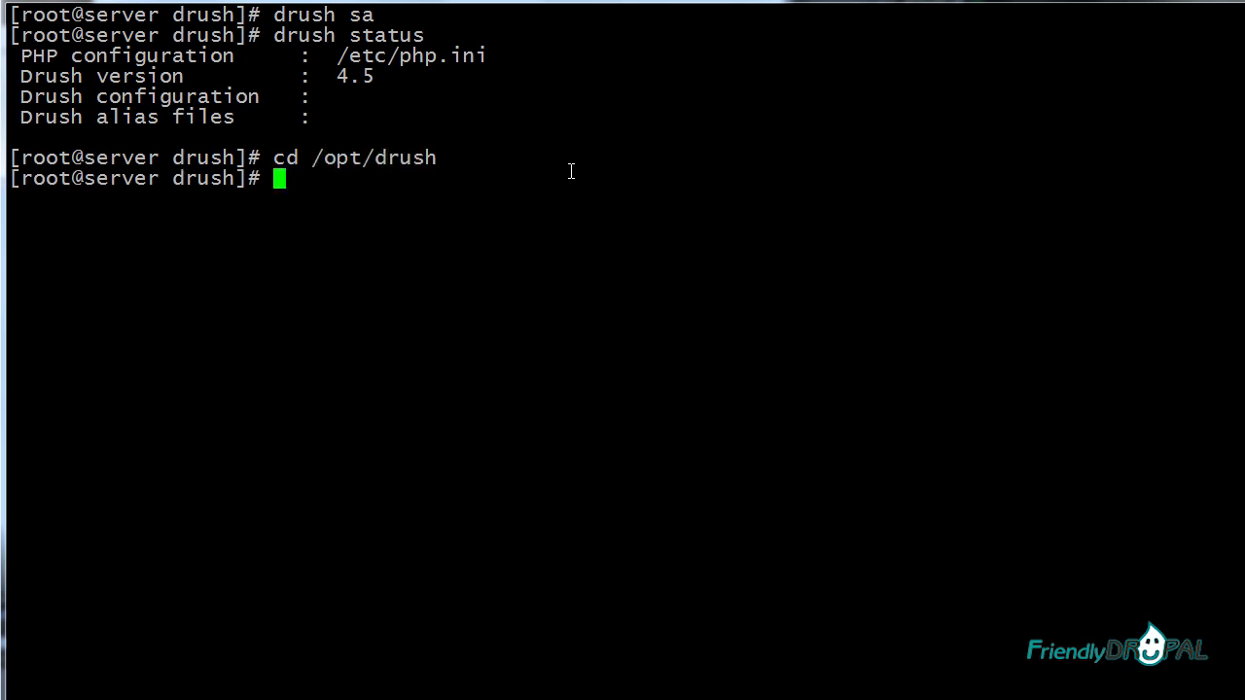
pyautogui.write('cp')
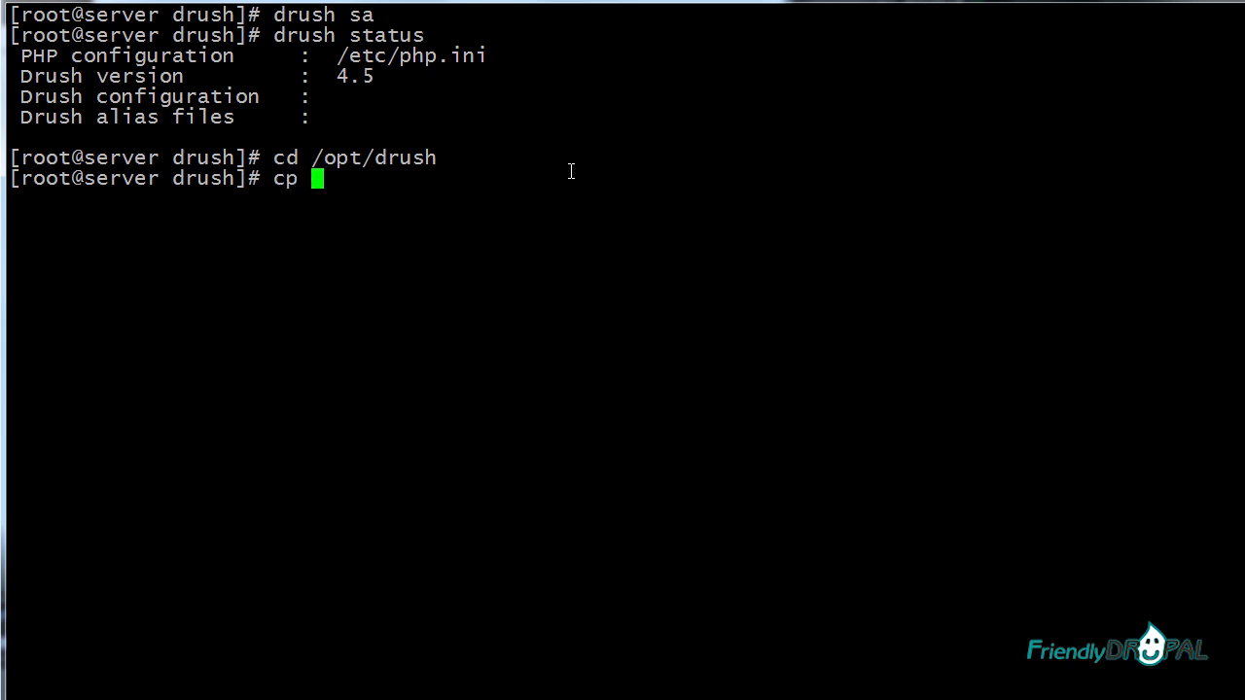
pyautogui.press('ctrl+u')
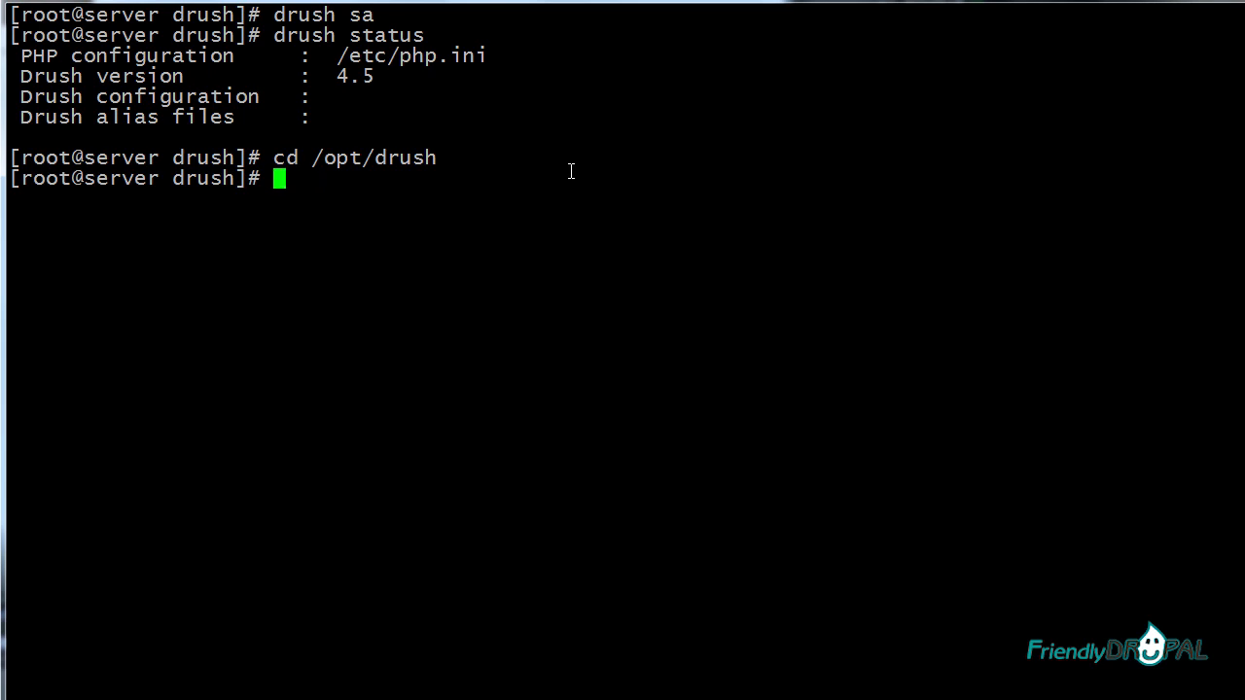
# Copy examples/example.aliases.drushrc.php to aliases.drusrc.php and list the directory to confirm.
pyautogui.write('ls')
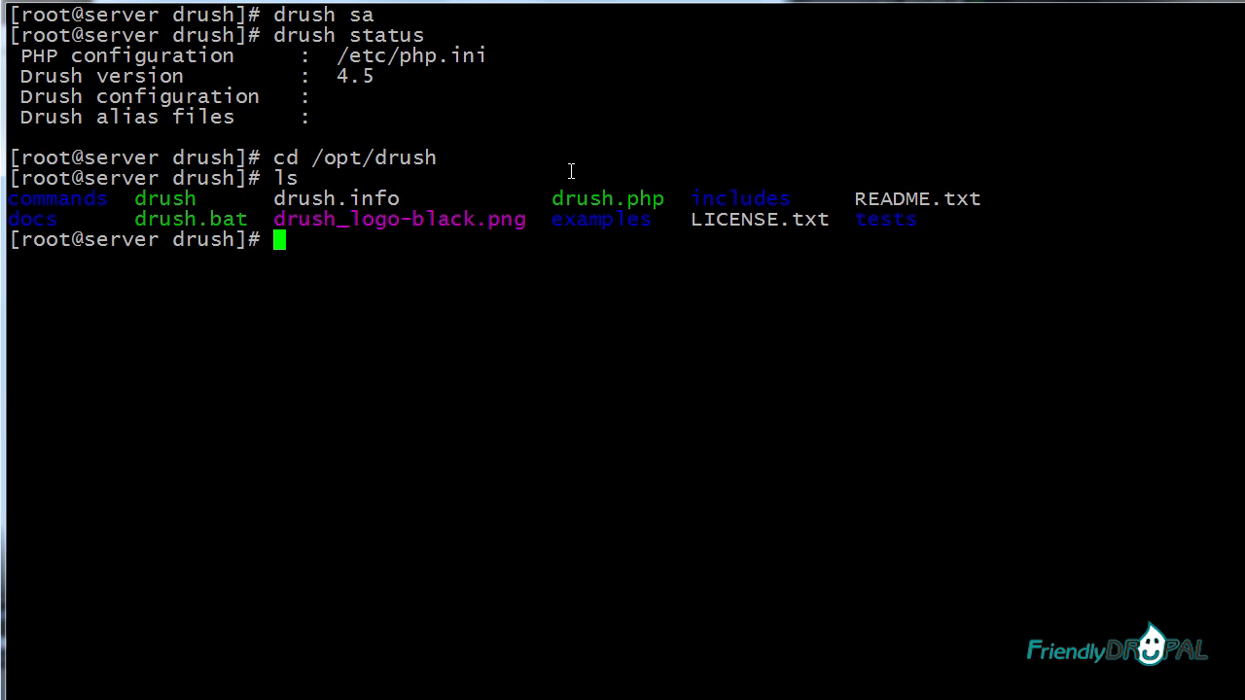
pyautogui.write('cp examples/')
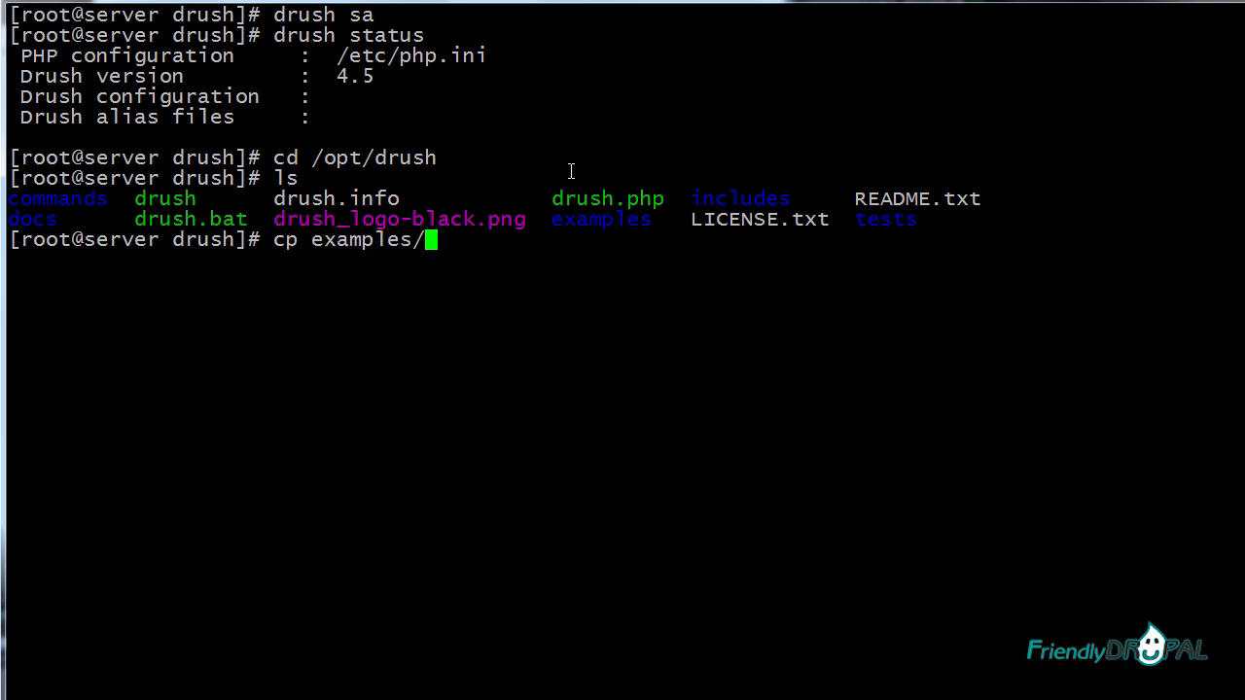
pyautogui.write('example.')
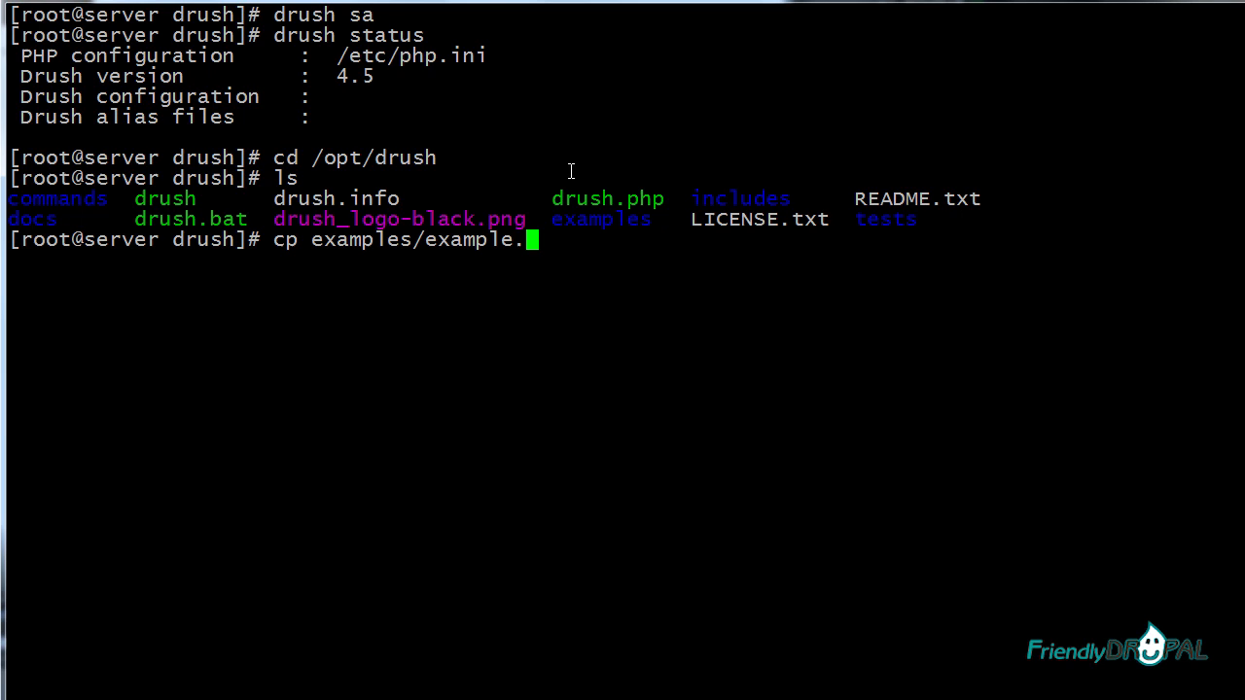
pyautogui.write('aliases.drushrc.php')
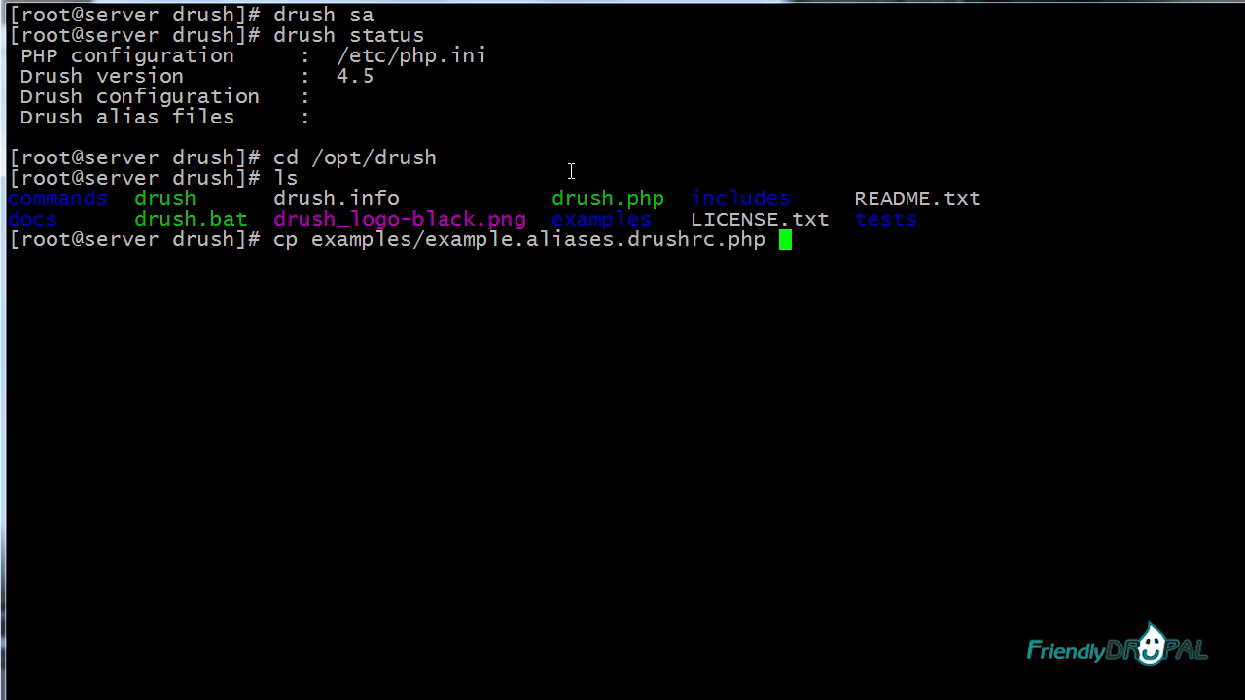
pyautogui.write('aliases.')
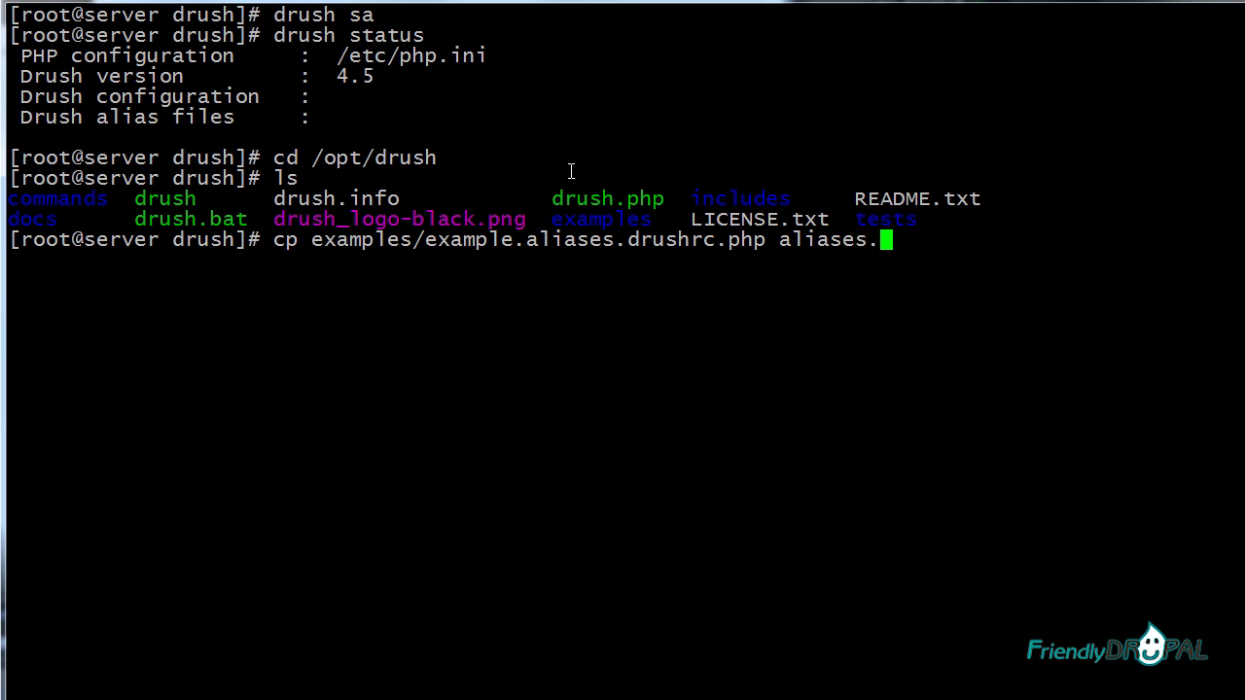
pyautogui.write('drus')
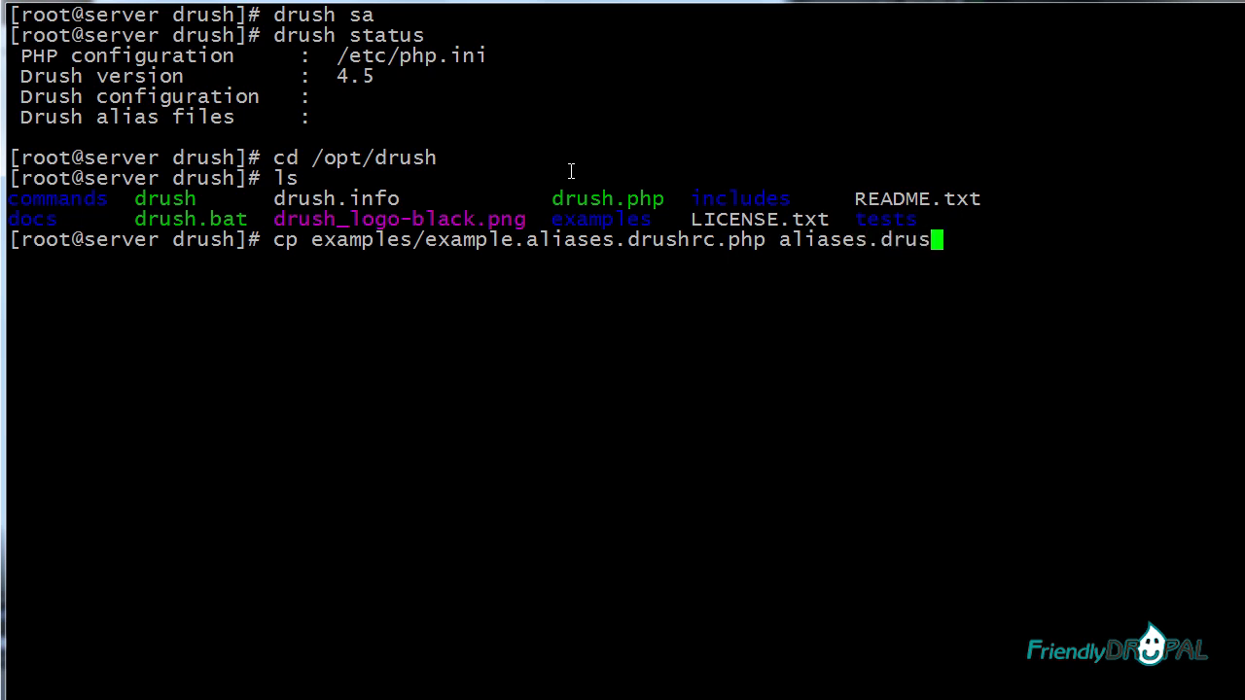
pyautogui.write('rc.')
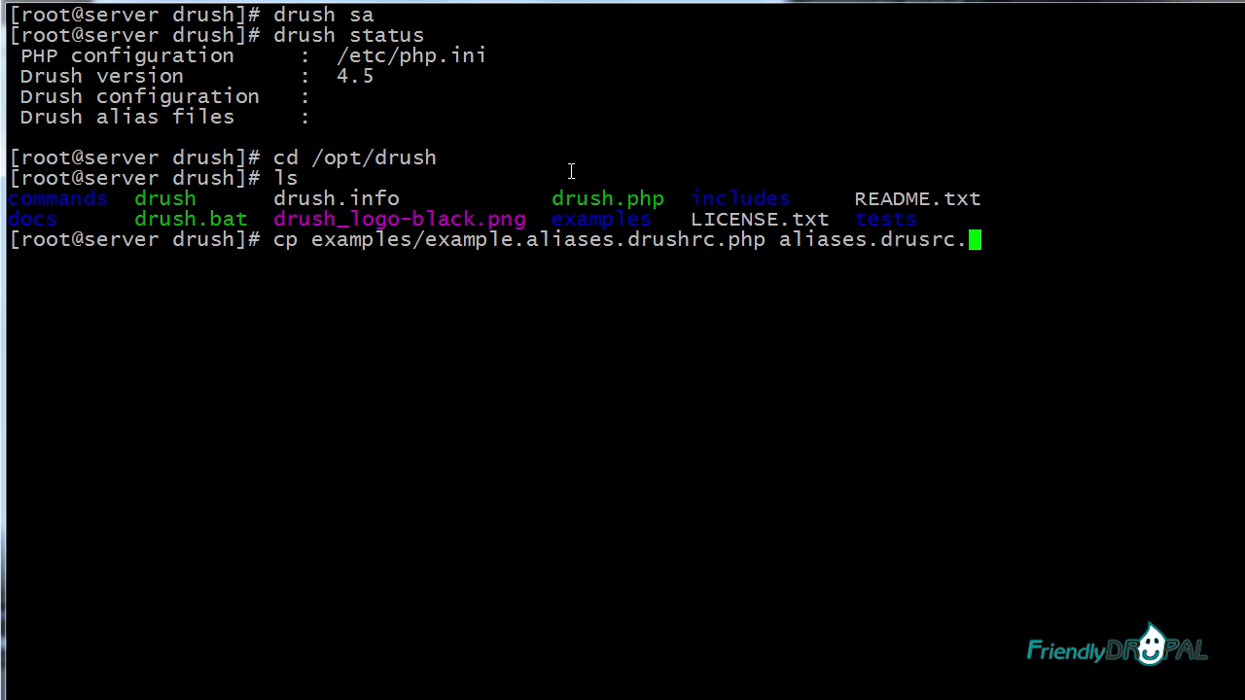
pyautogui.write('php')
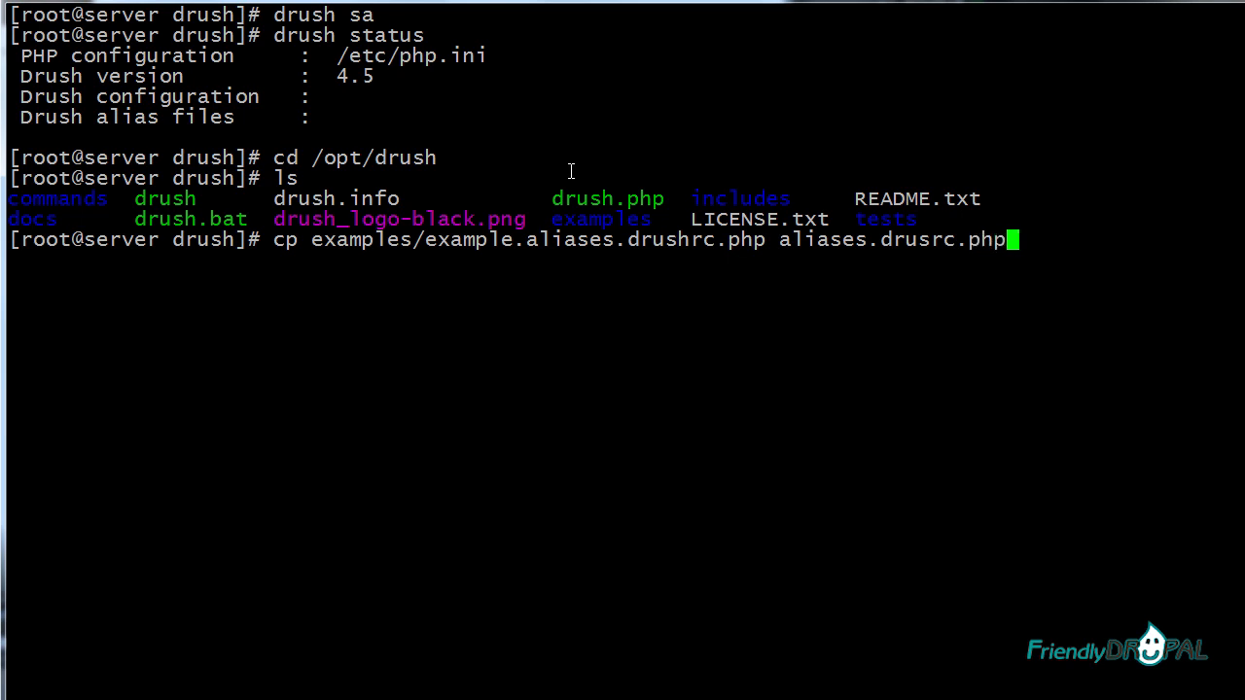
pyautogui.press('Return')
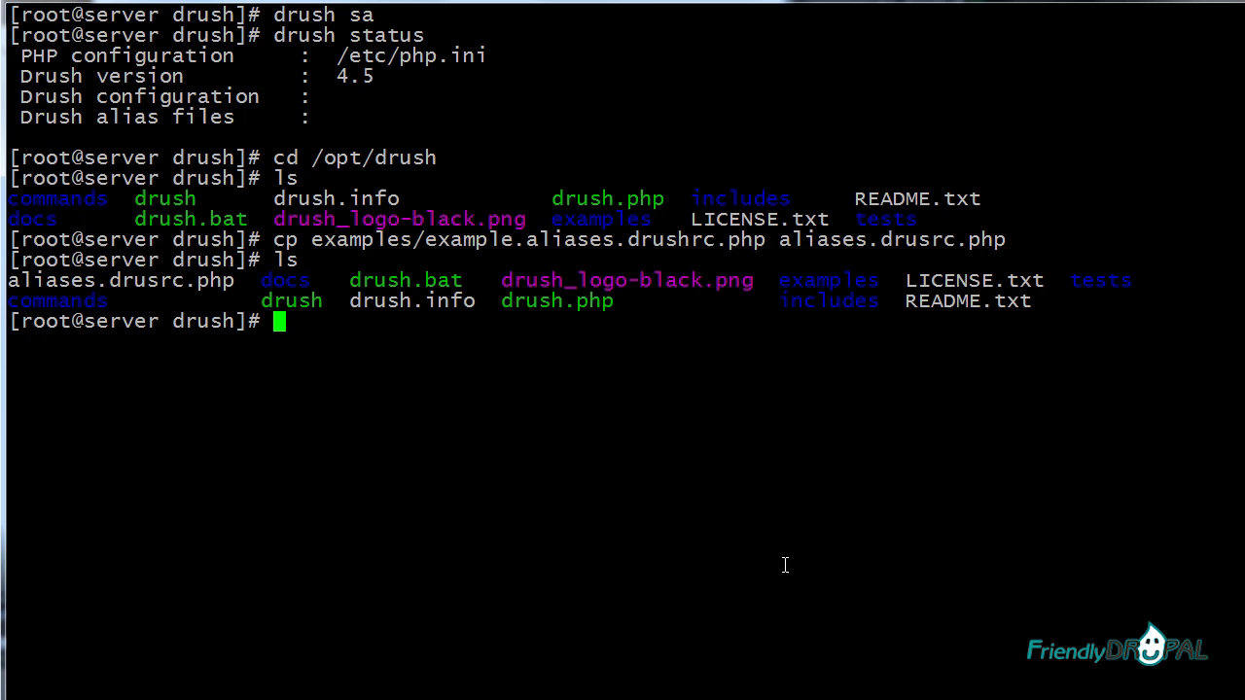
pyautogui.write('nano')
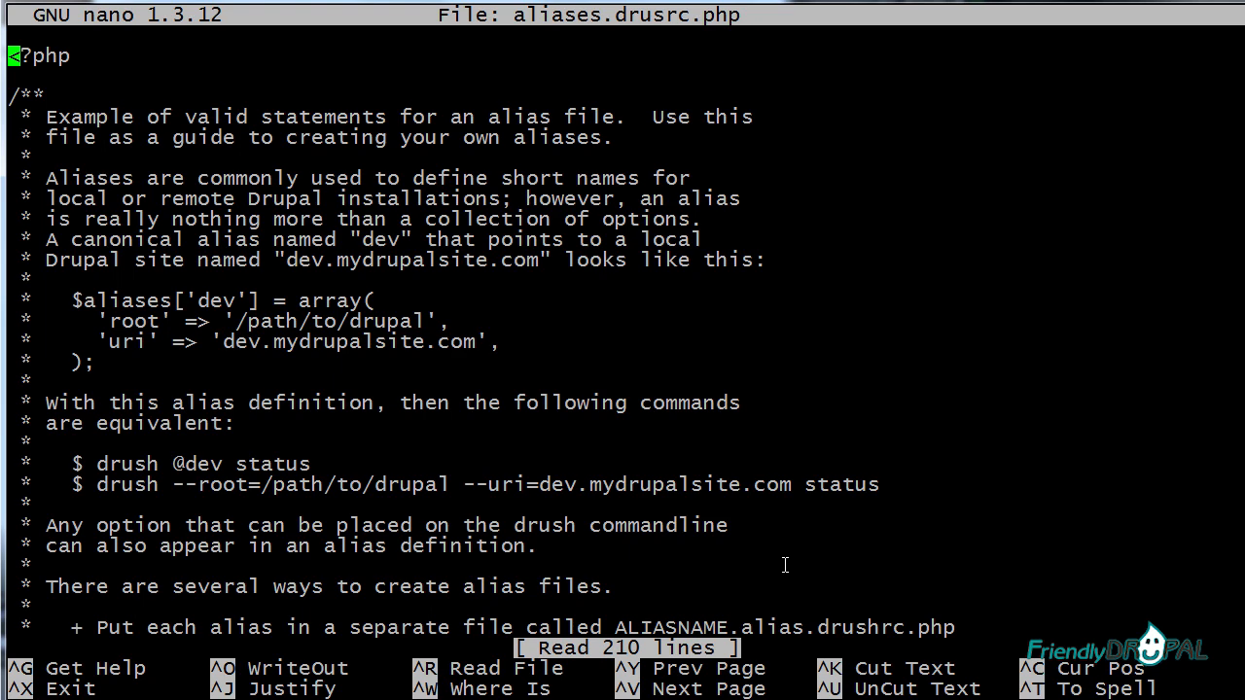
# Append stage (/opt/users/d7) and dev (/opt/users/d7dev) alias arrays, then save and exit.
pyautogui.scroll(-3)
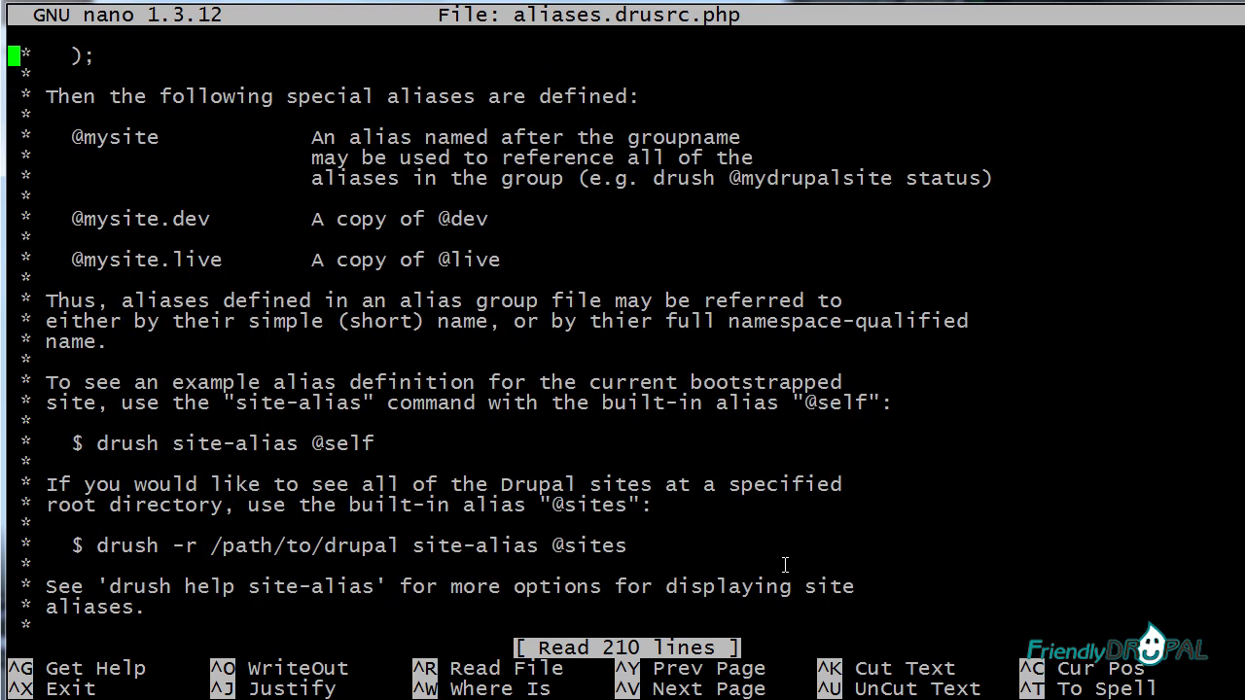
pyautogui.scroll(-3)
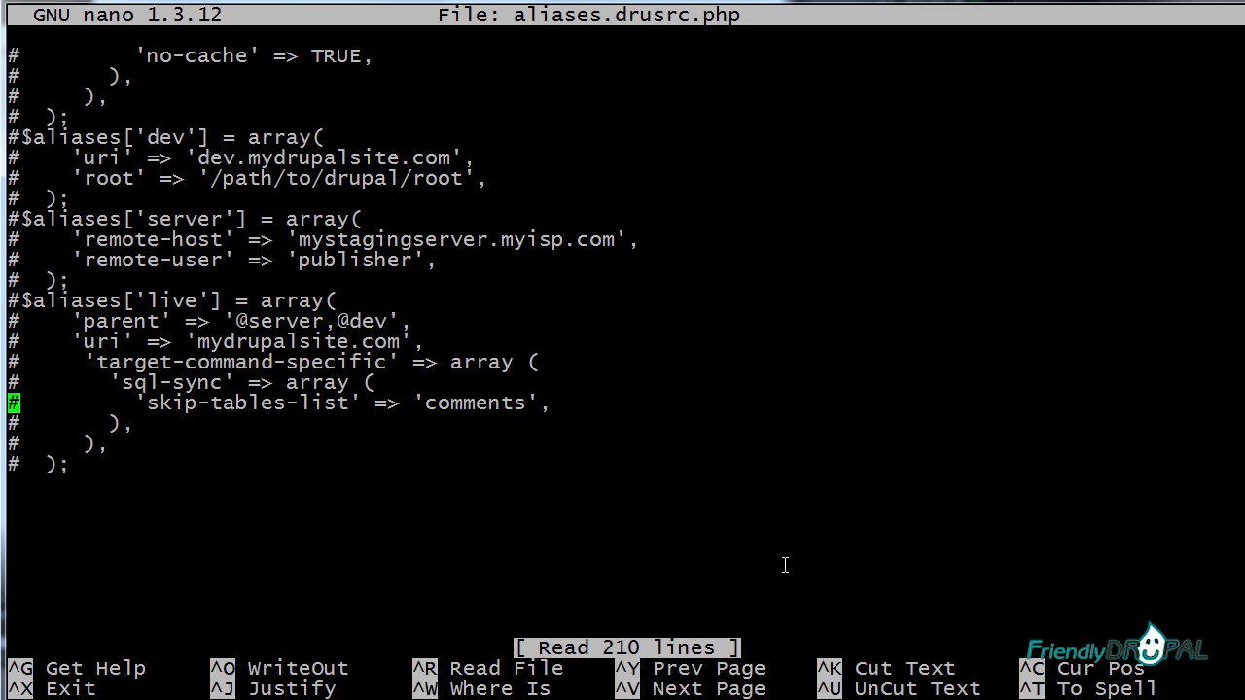
pyautogui.press('Down')
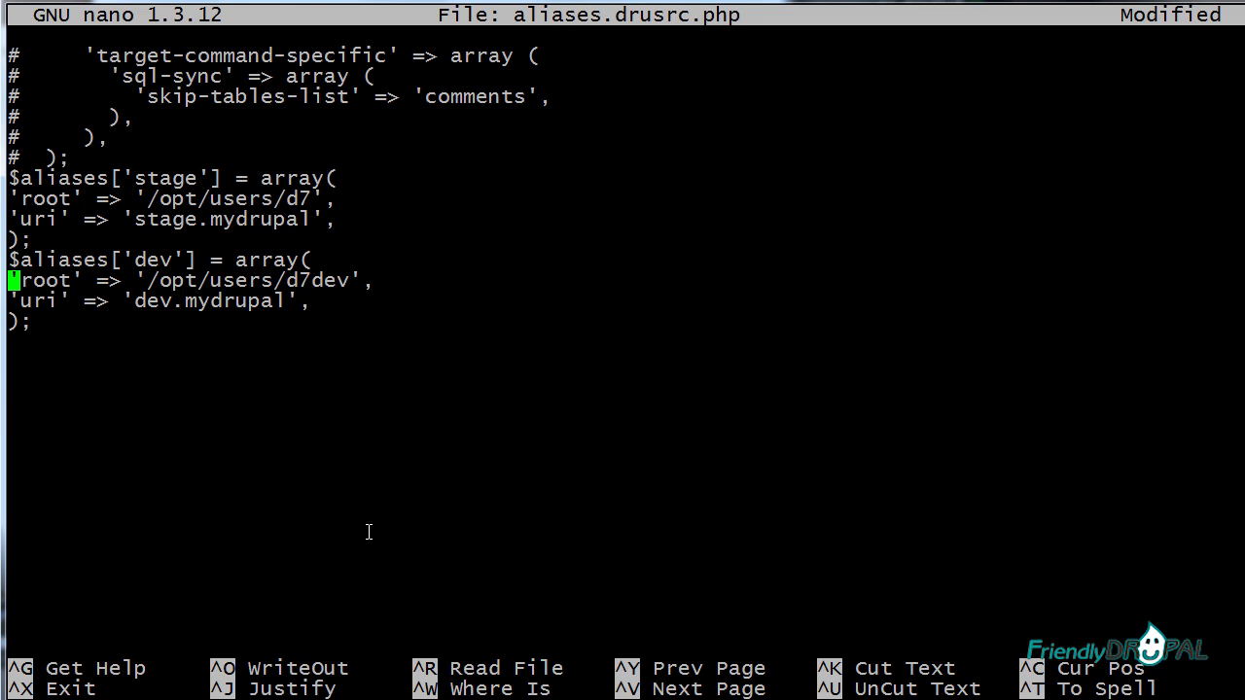
pyautogui.press('Up')
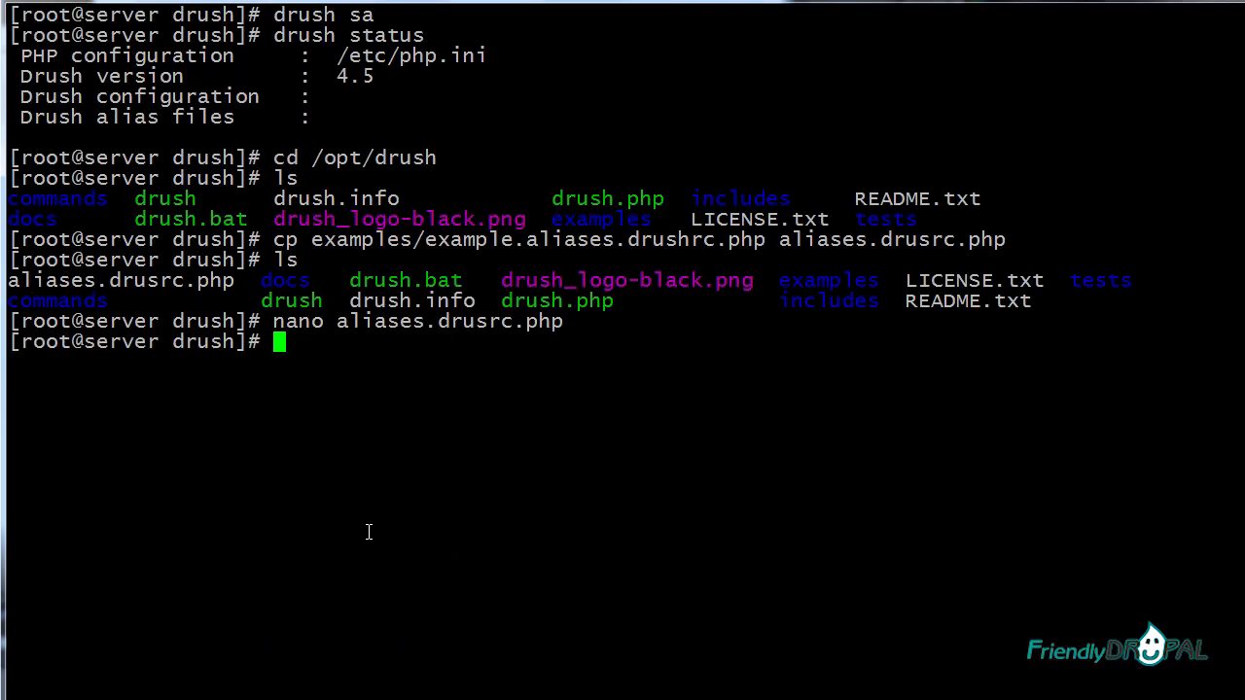
pyautogui.moveTo(828, 623)
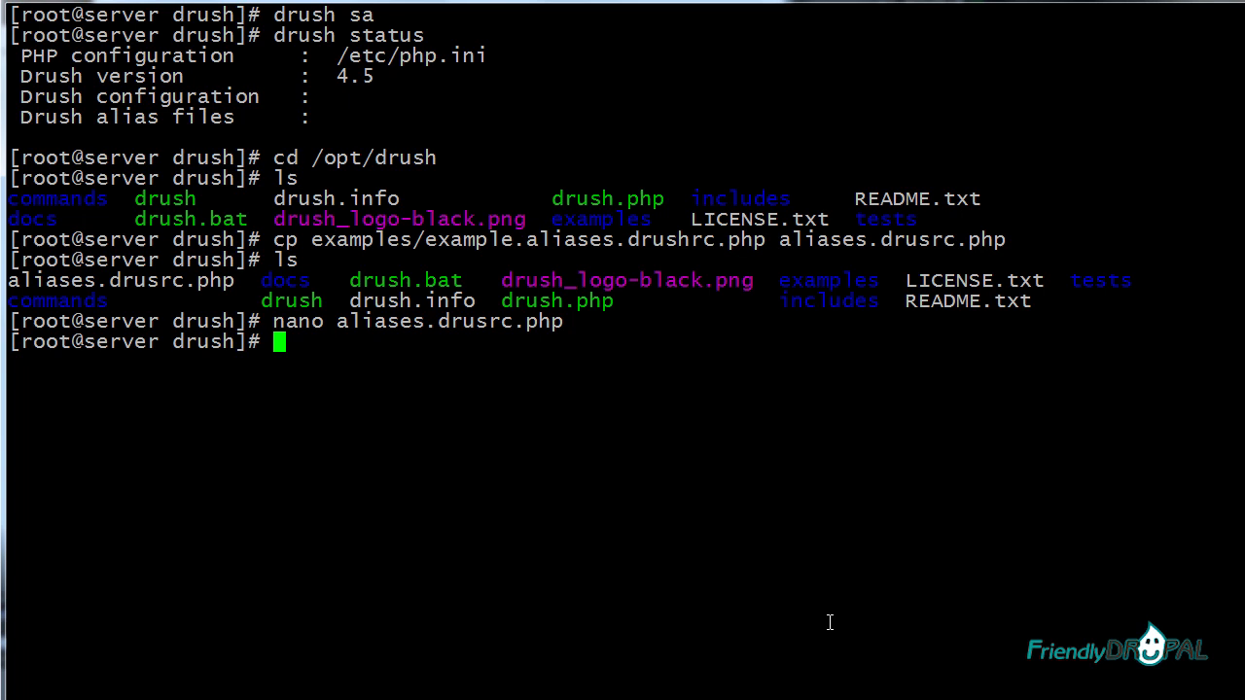
# Rename aliases.drusrc.php to aliases.drushrc.php after checking drush status.
pyautogui.write('drush status')
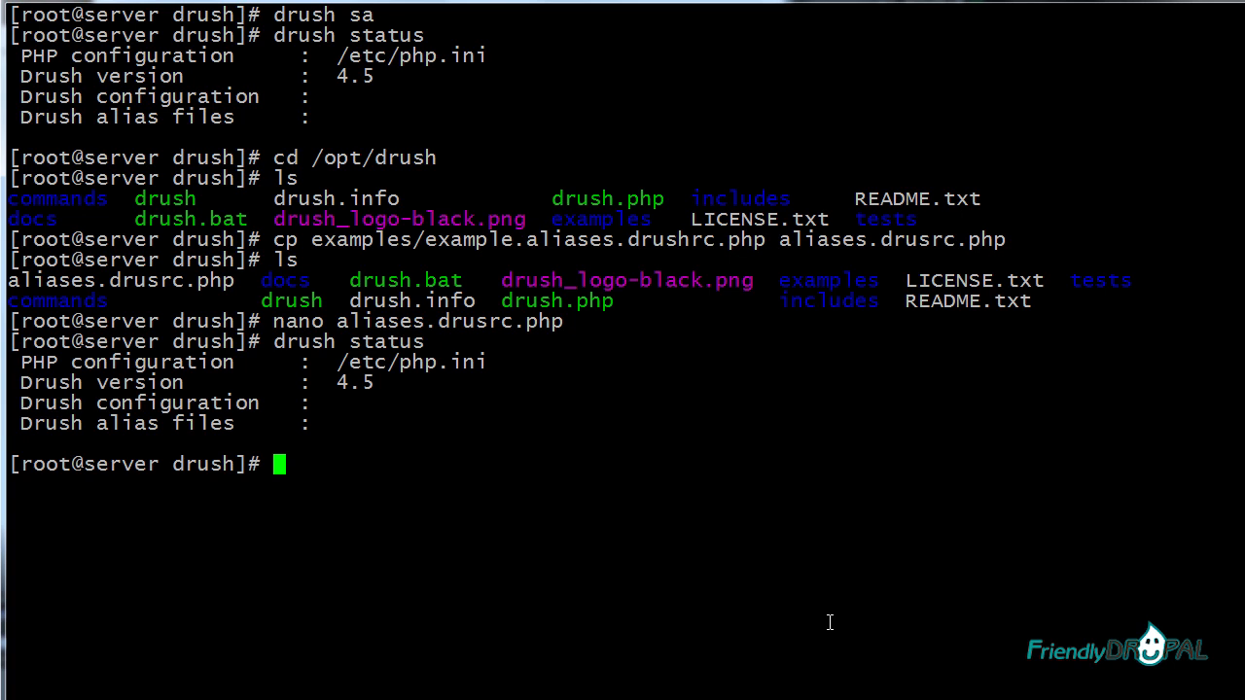
pyautogui.moveTo(788, 592)
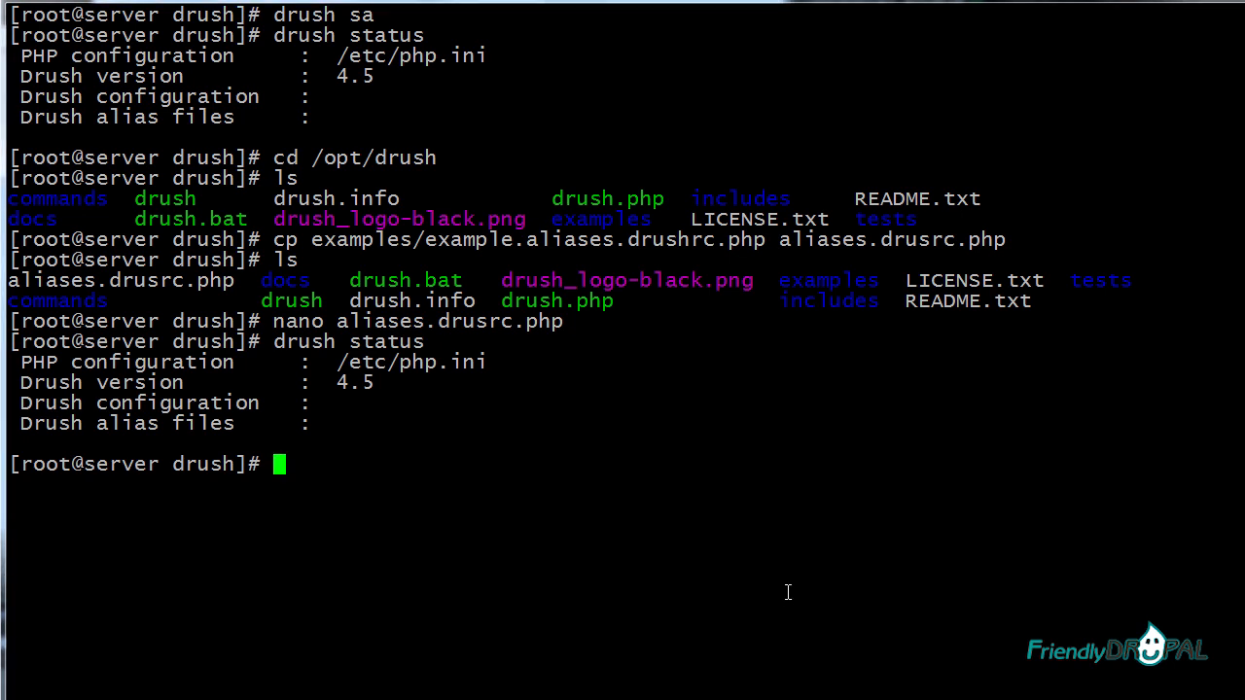
pyautogui.write('mv aliases.drusrc.php')
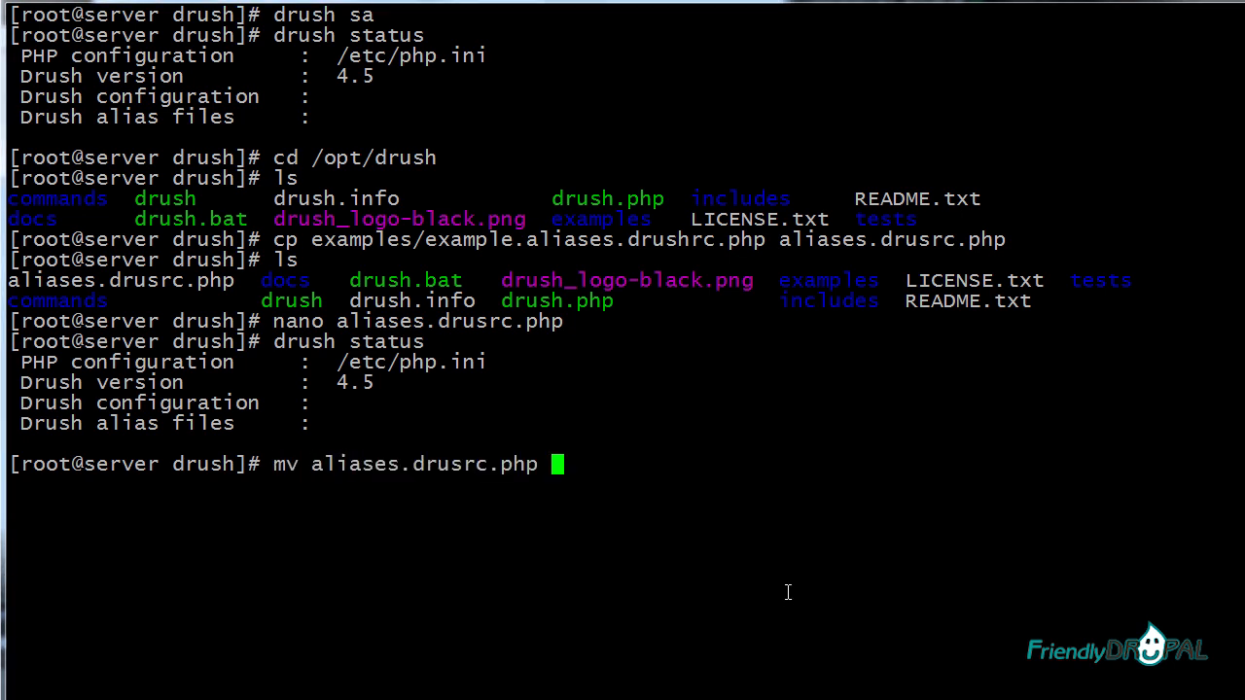
pyautogui.write('aliases')
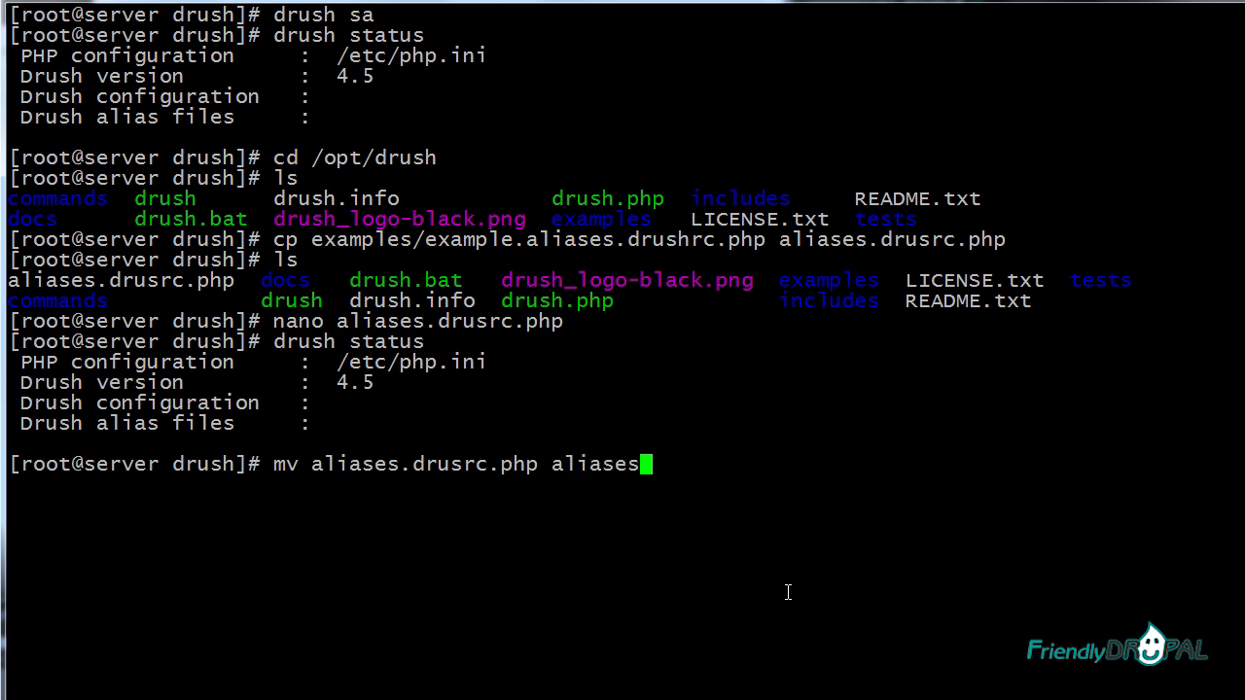
pyautogui.write('.drushrc.php')
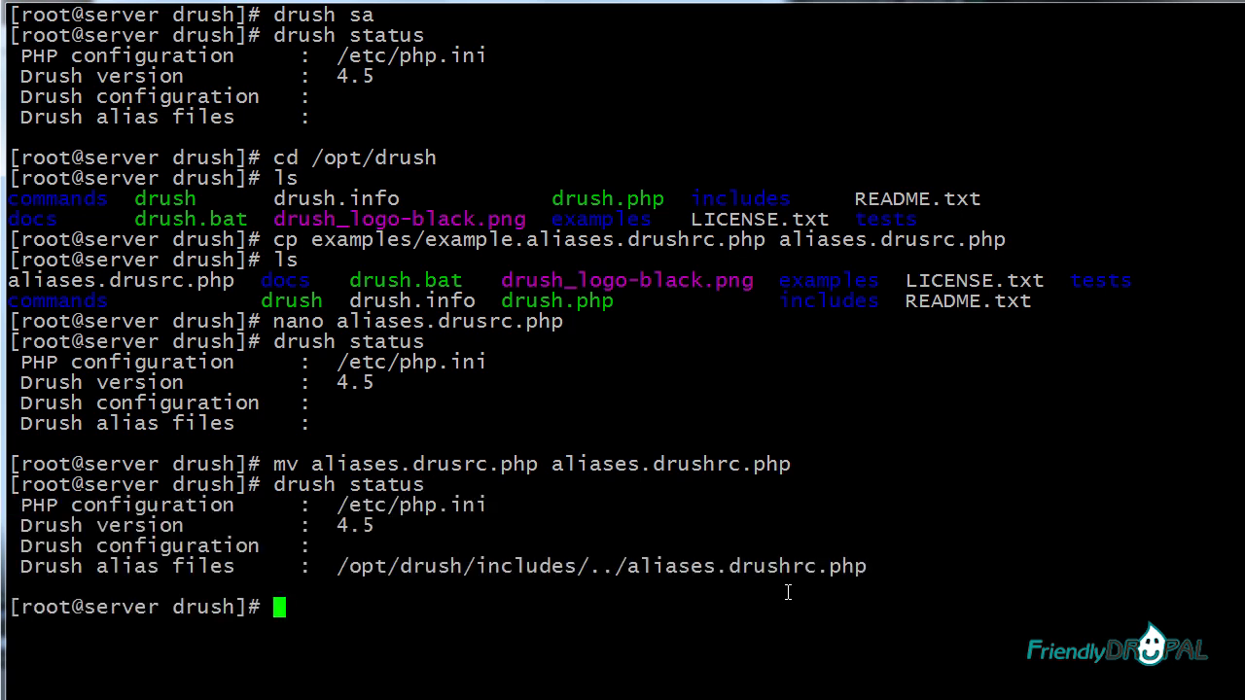
pyautogui.write('drush sa')
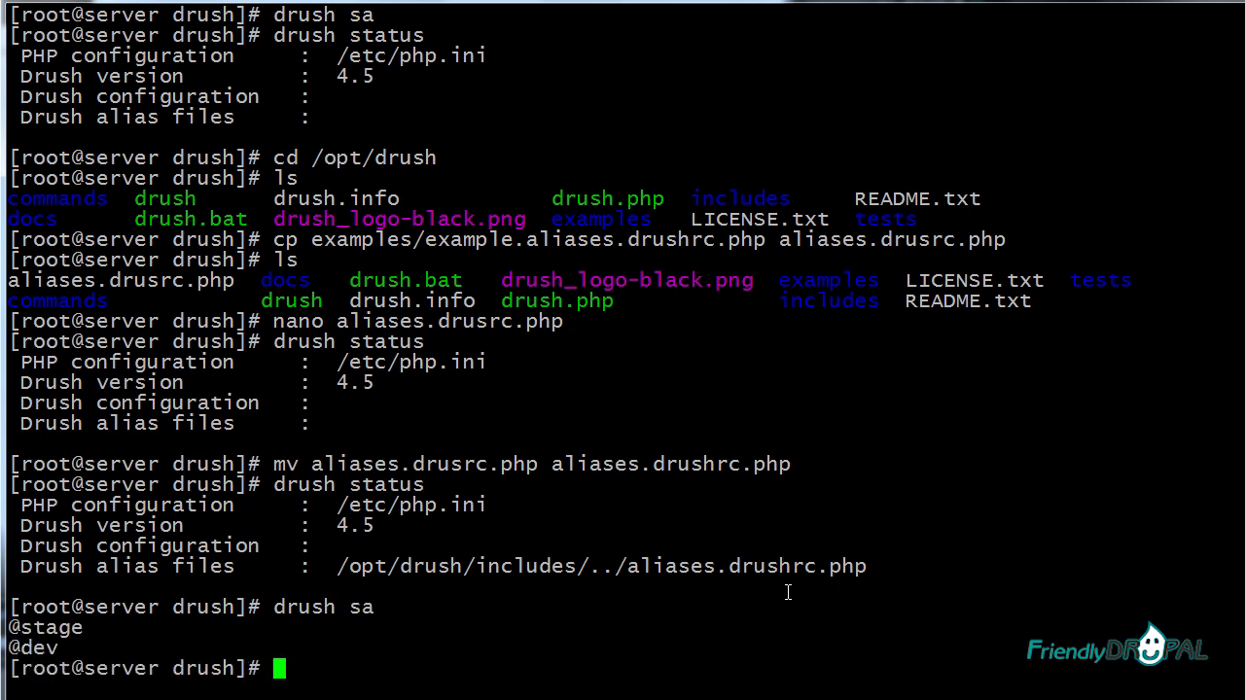
pyautogui.write('nano aliases.drushrc.php')
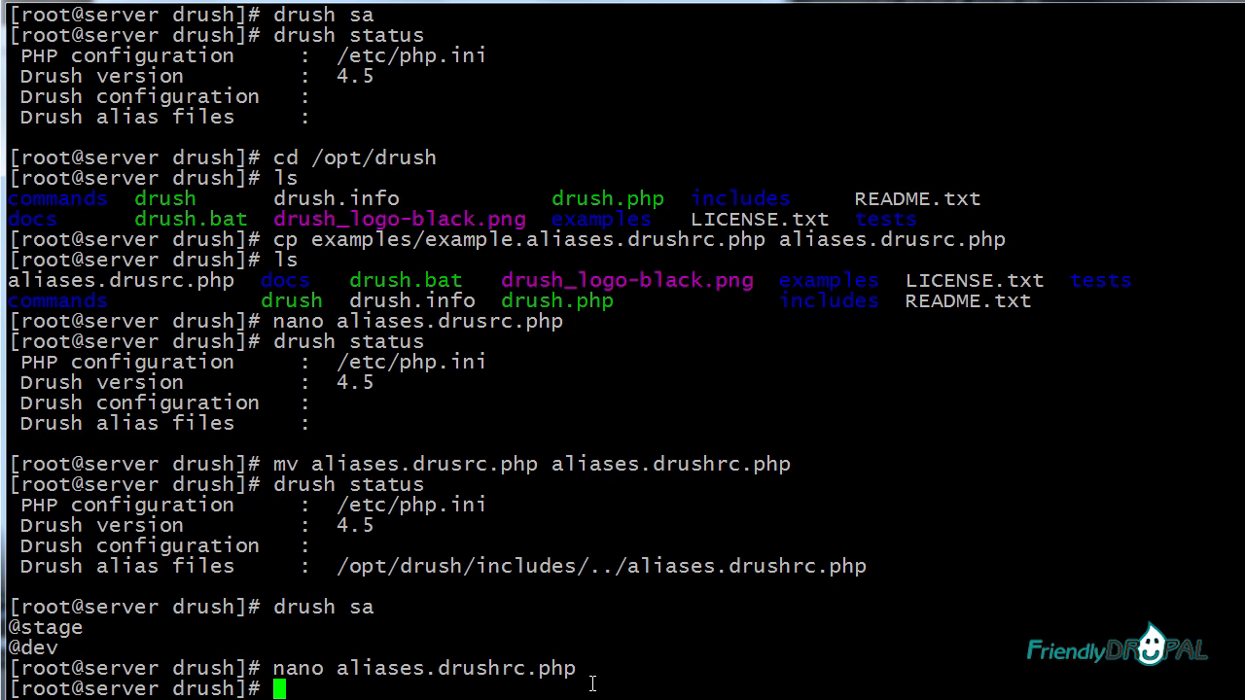
pyautogui.write('d')
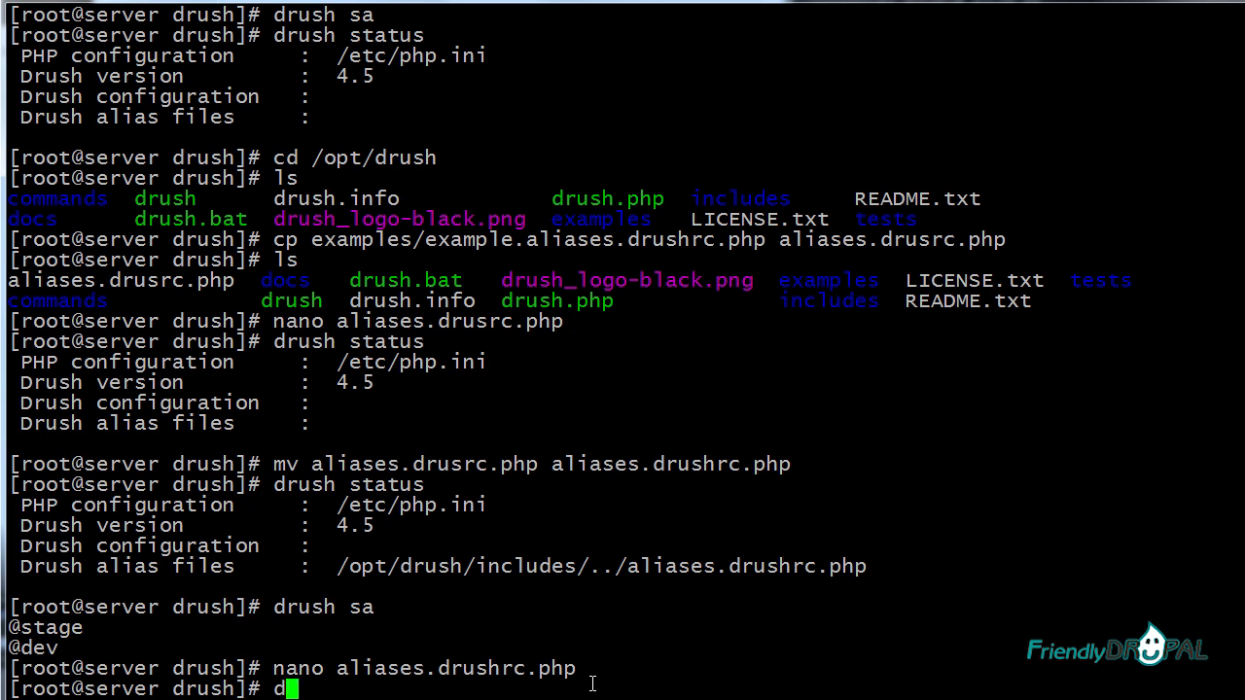
pyautogui.write('rush @dev status')
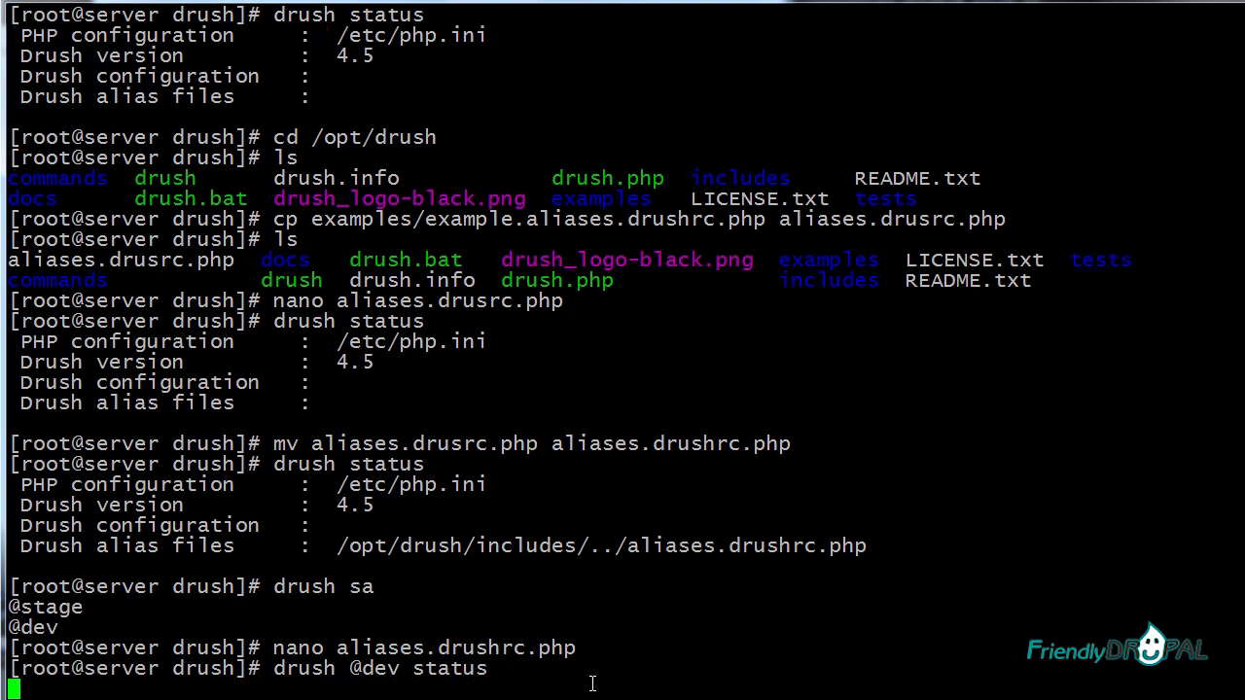
pyautogui.press('Return')
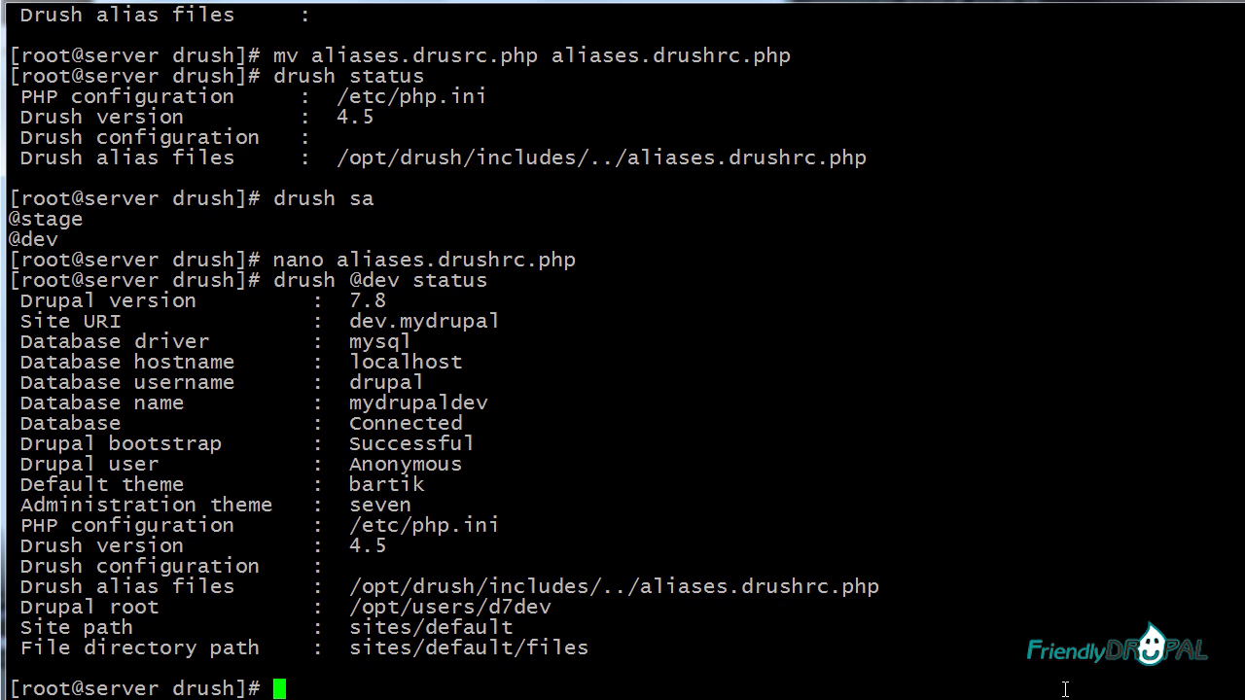
pyautogui.write('nano alia')
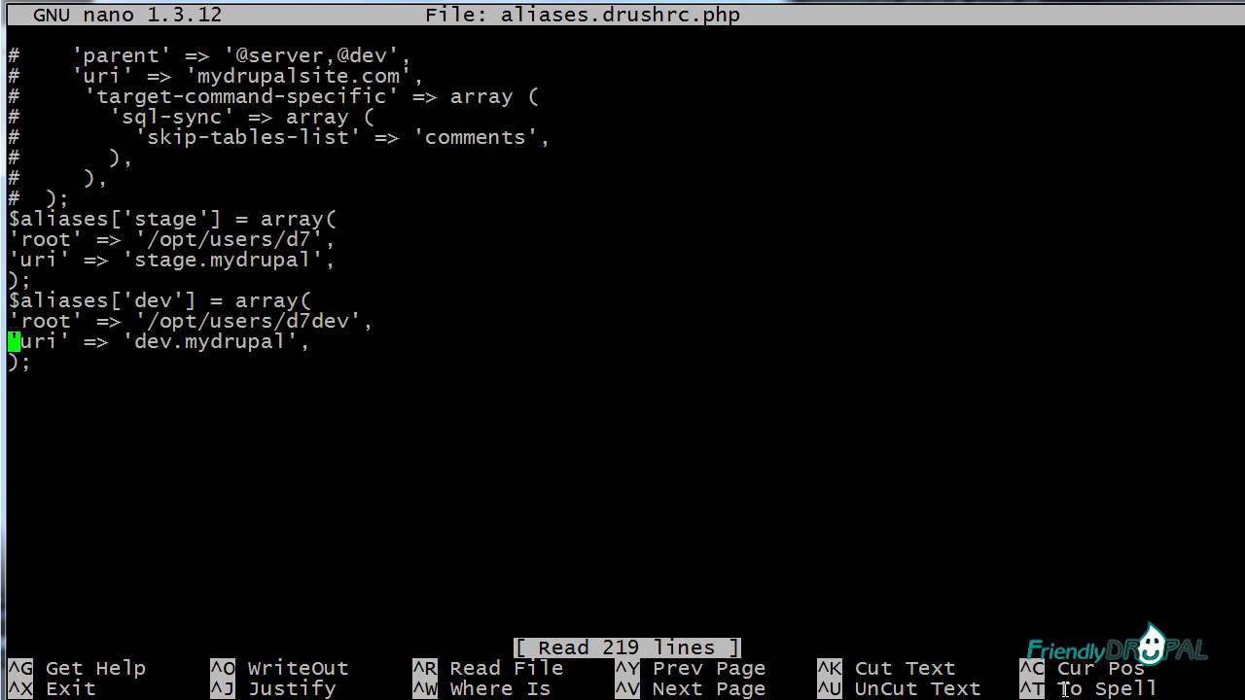
# Add a 'command-specific' => array block inside the dev alias.
pyautogui.press('Enter')
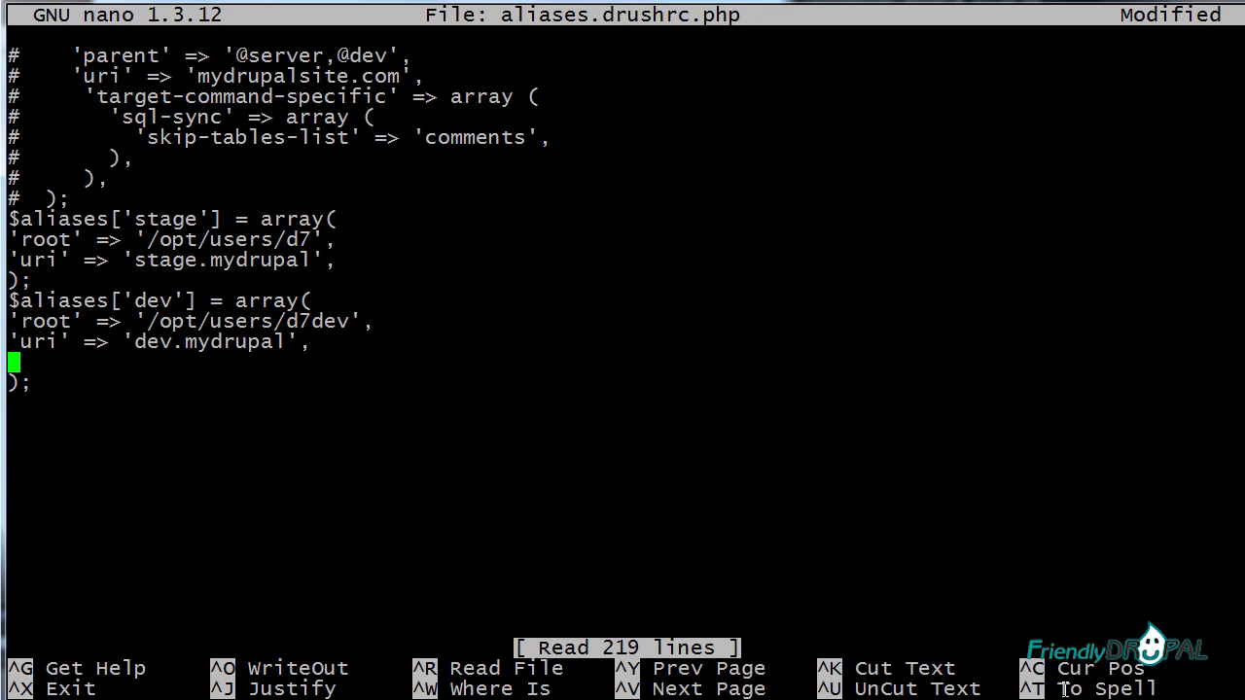
pyautogui.write("'comman")
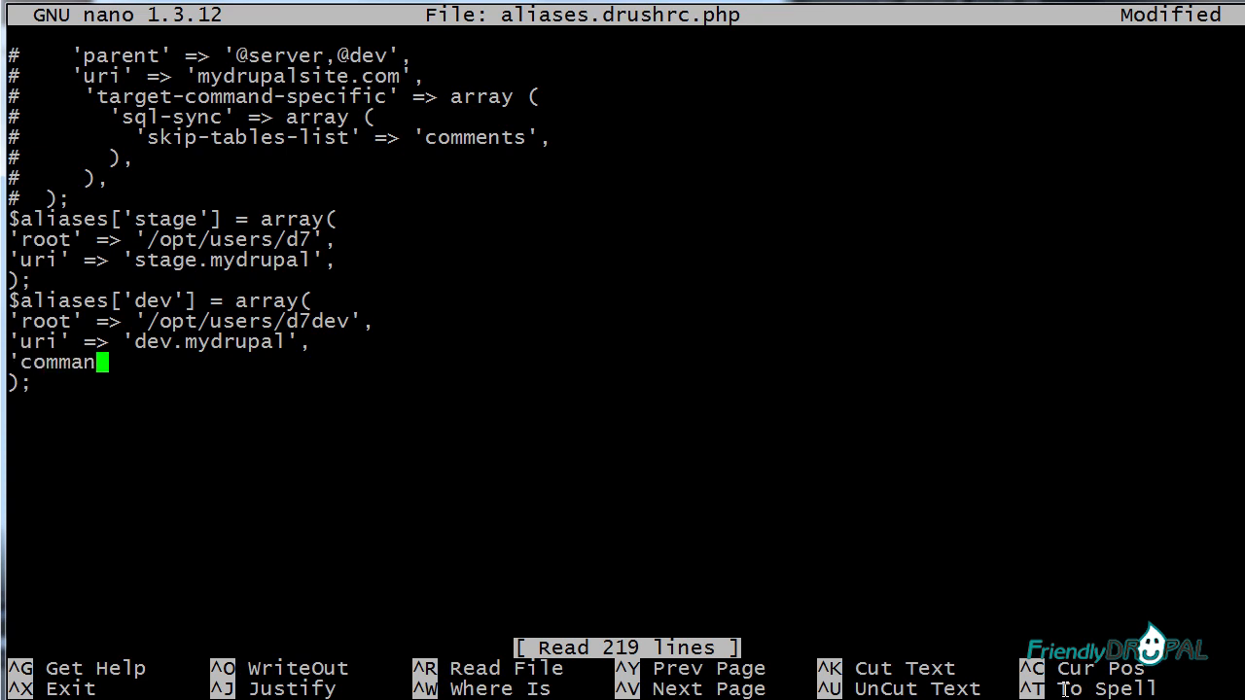
pyautogui.write('d-sp')
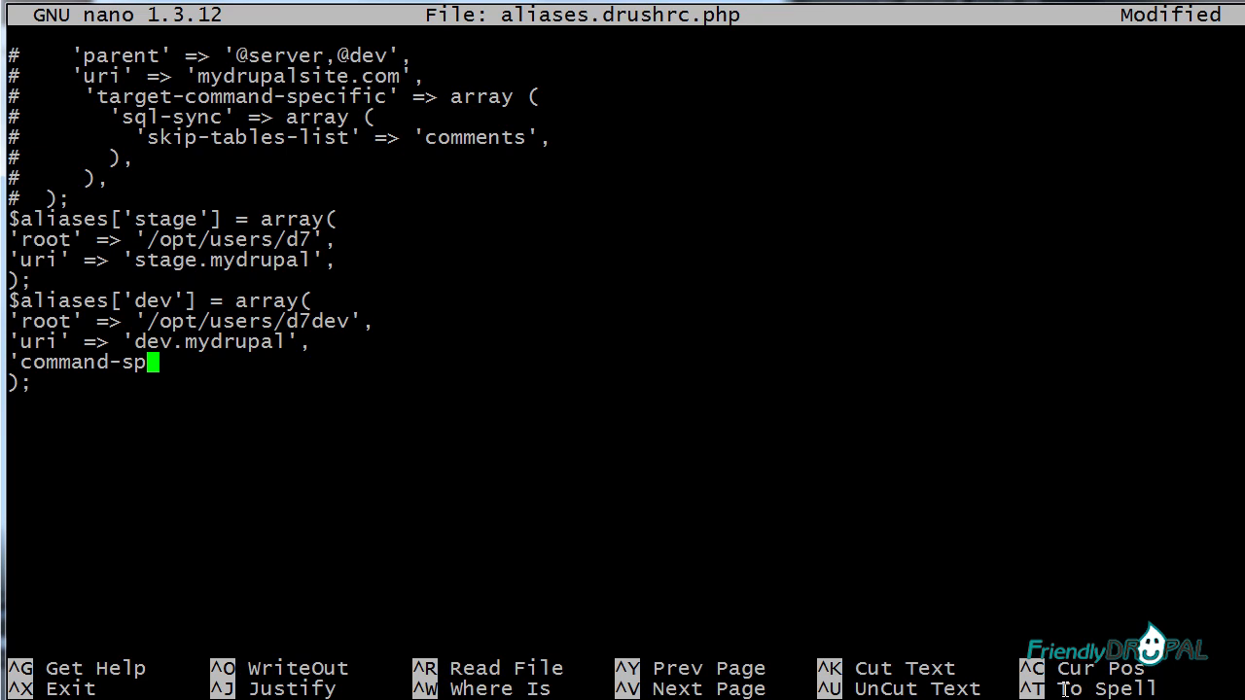
pyautogui.write("ecific'")
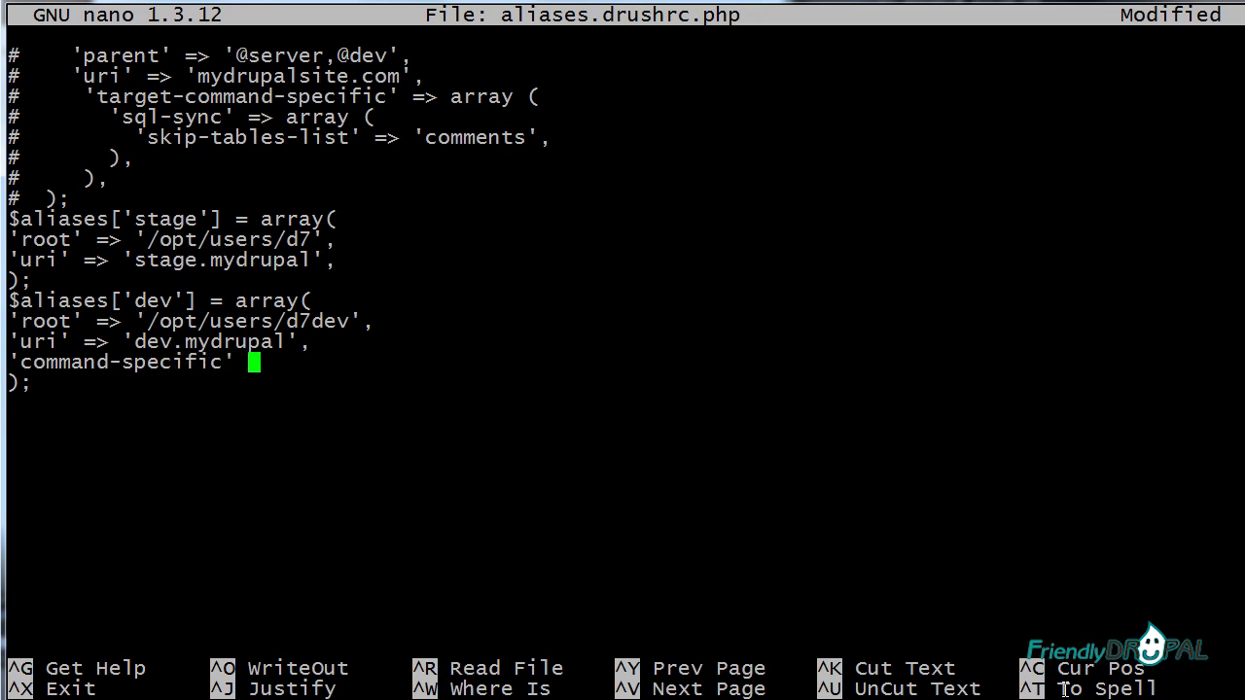
pyautogui.write('=> array')
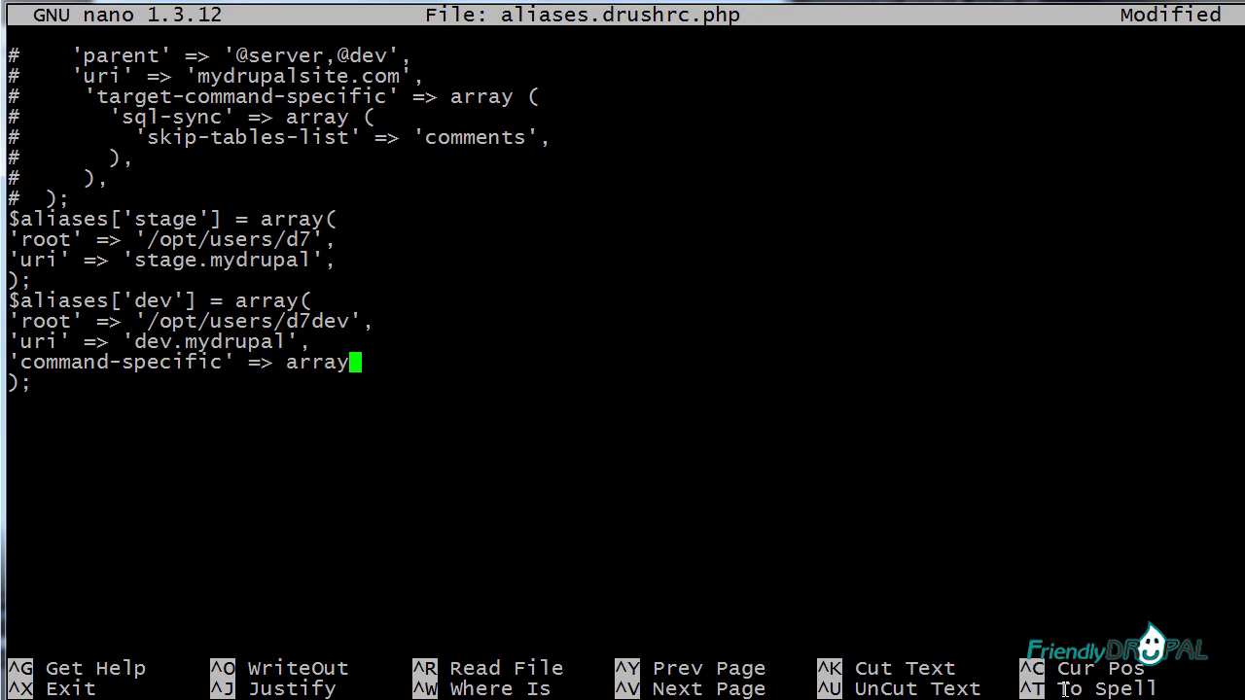
pyautogui.press('Enter')
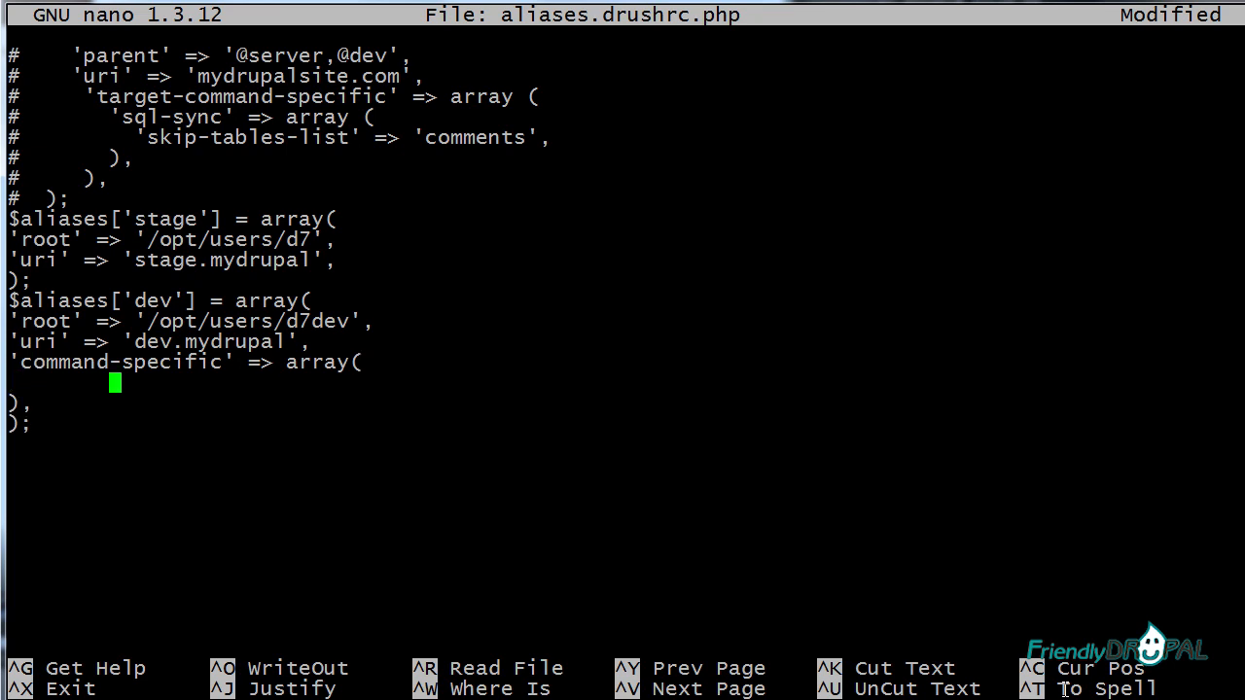
# Set 'status' => array('show-passwords' => TRUE) in that block and save the file.
pyautogui.write("'s")
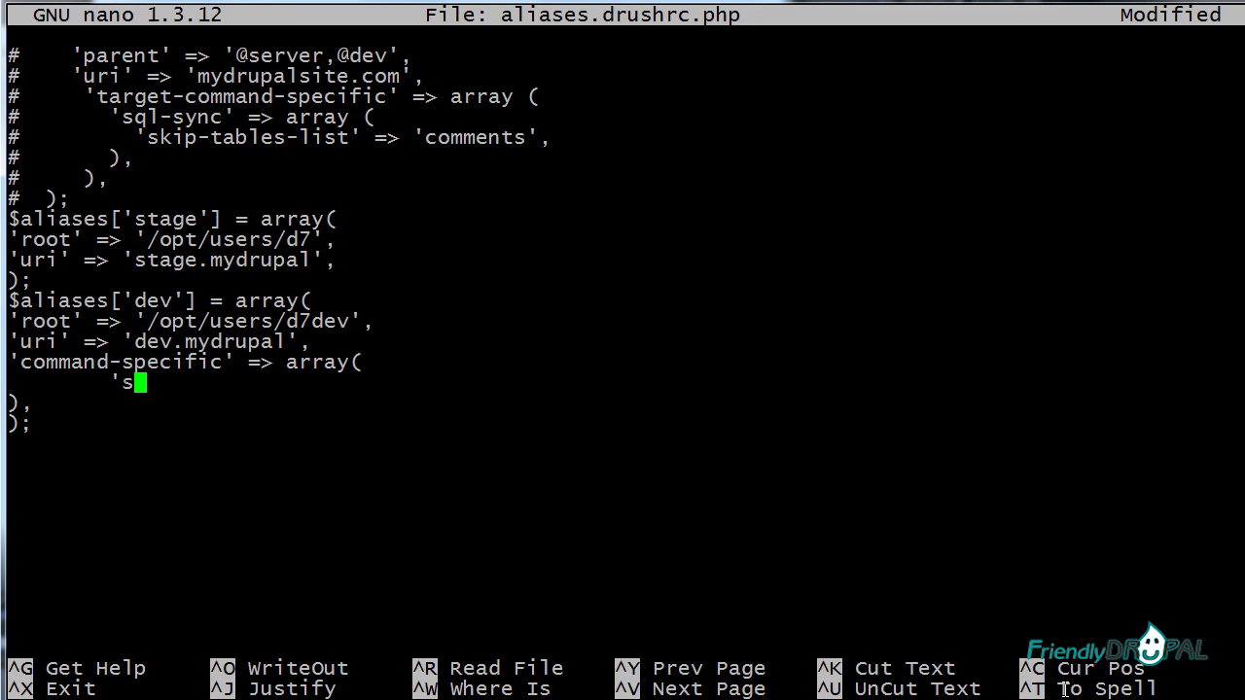
pyautogui.write("tatus' =")
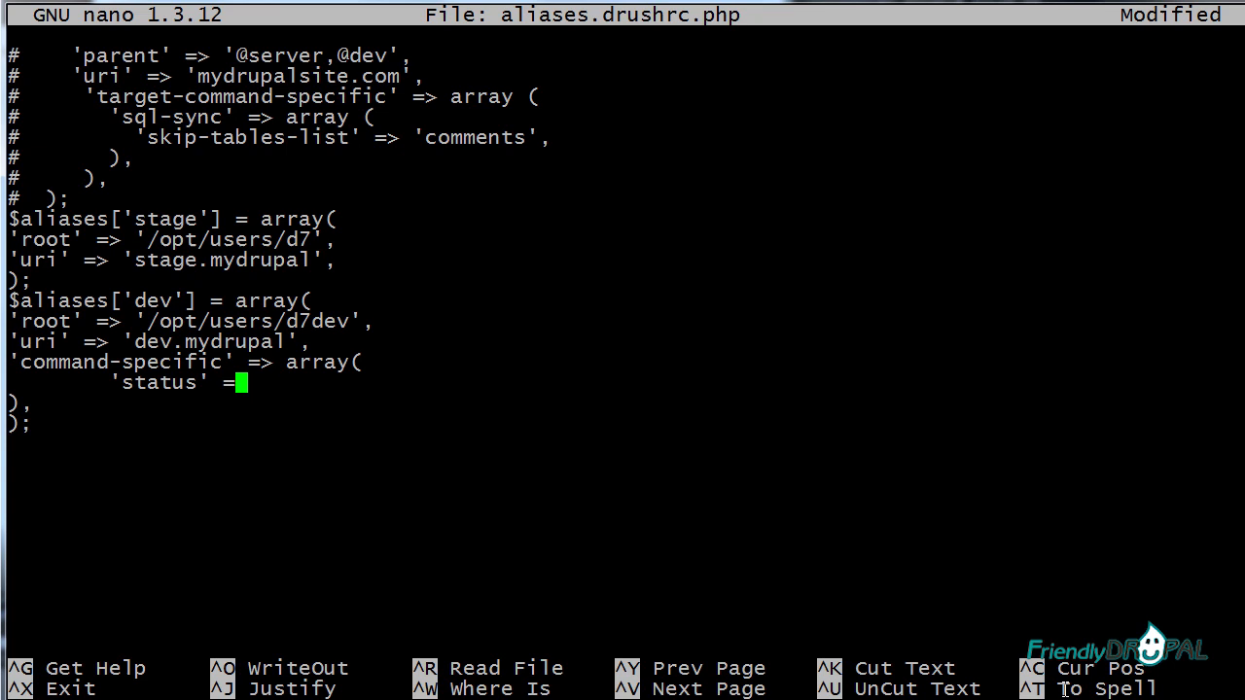
pyautogui.write('>')
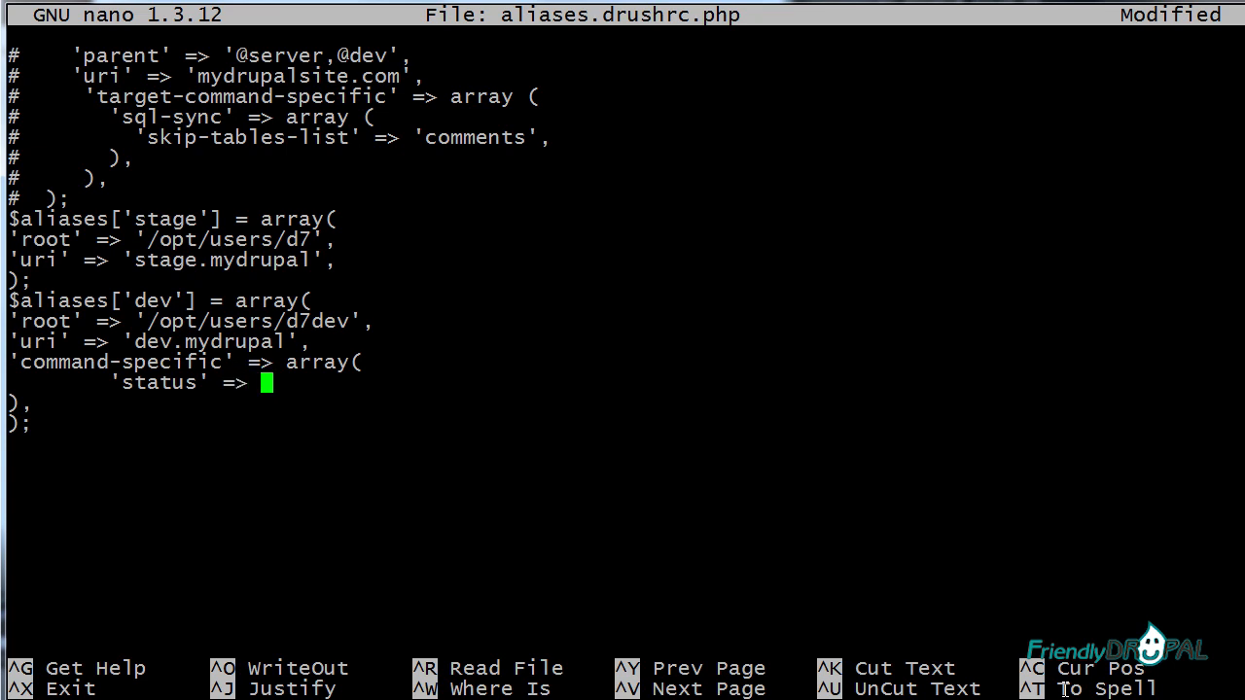
pyautogui.write('array(')
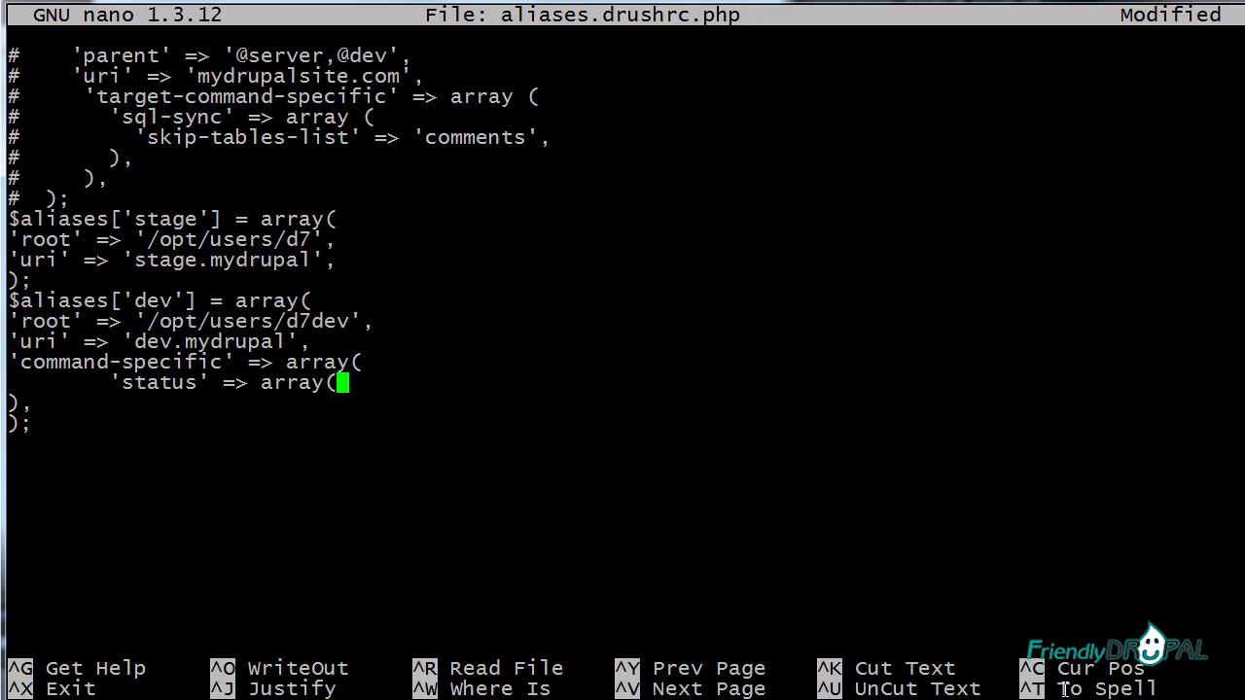
pyautogui.write("'s")
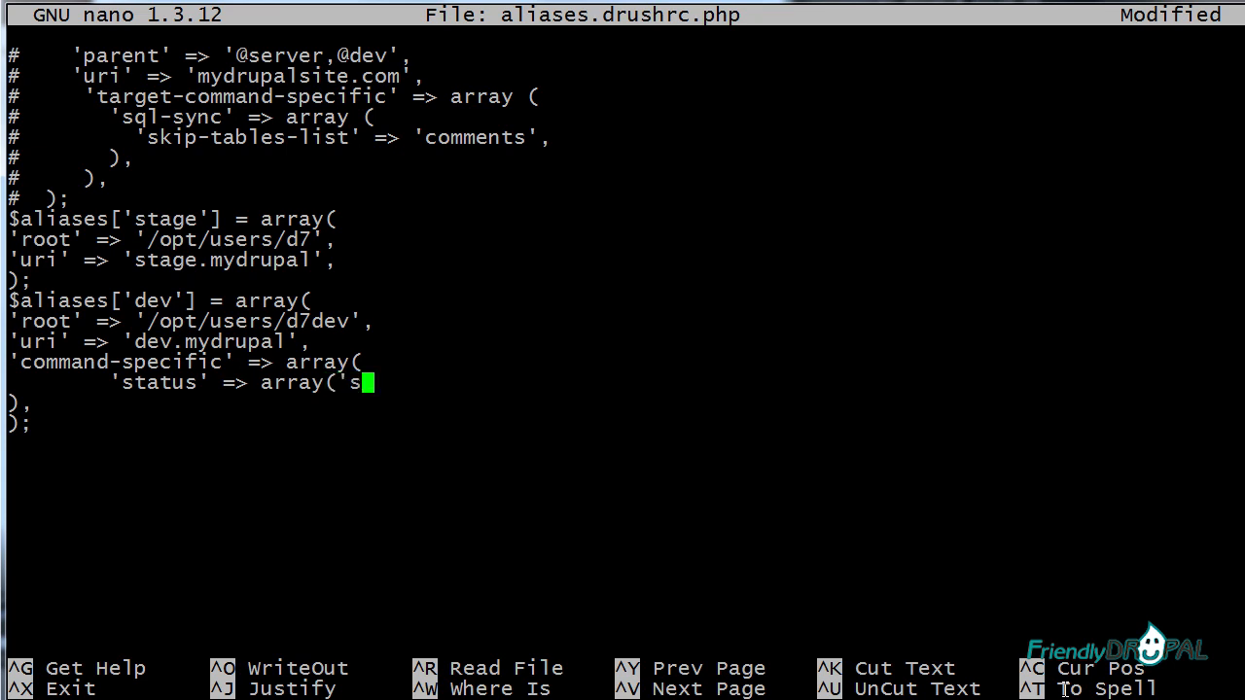
pyautogui.write('how-pass')
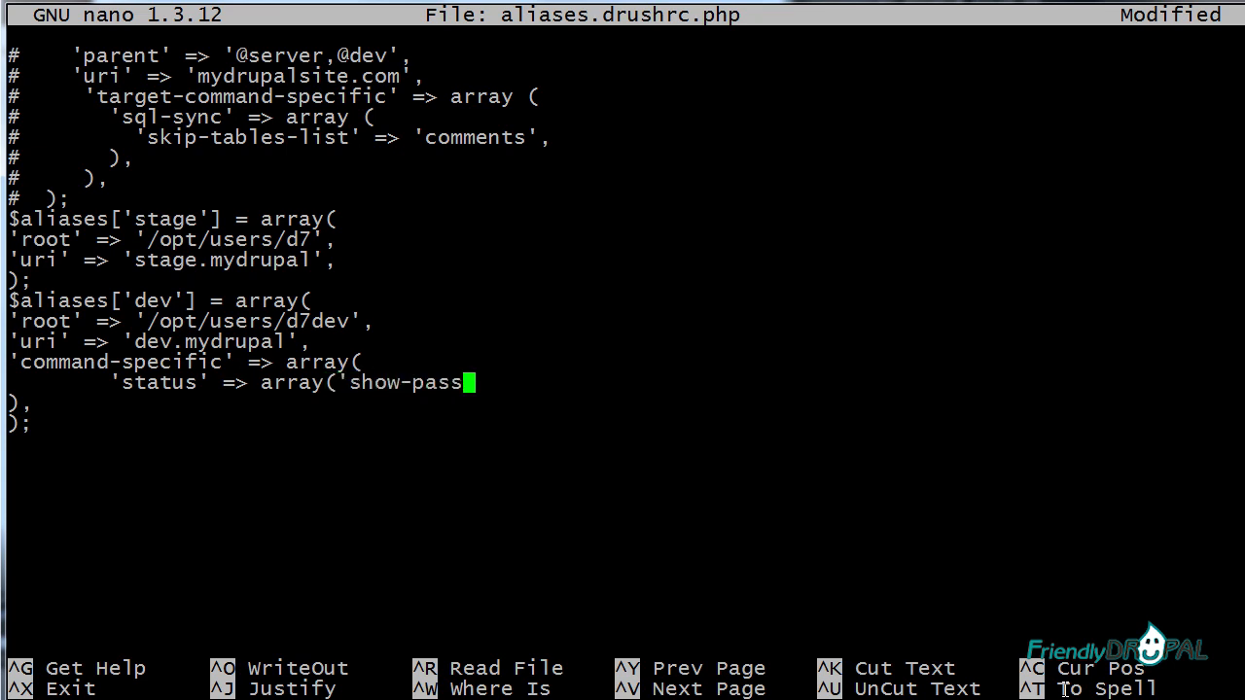
pyautogui.write("words'")
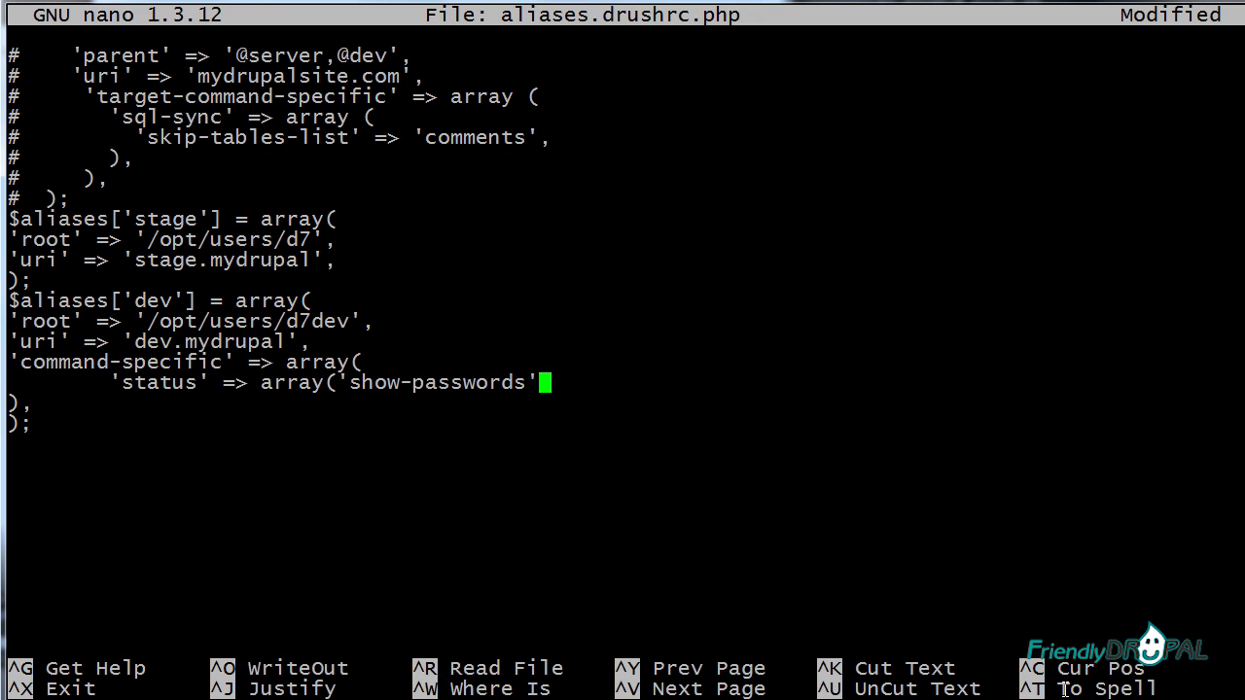
pyautogui.write('" "')
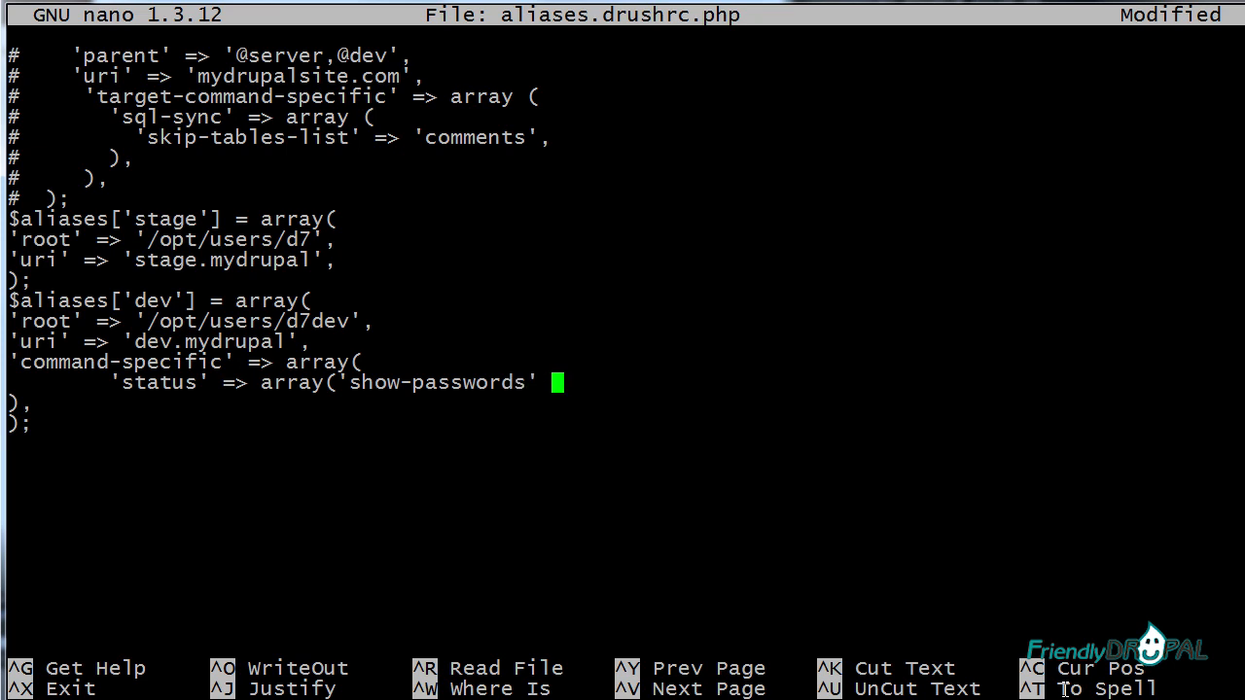
pyautogui.write('=>')
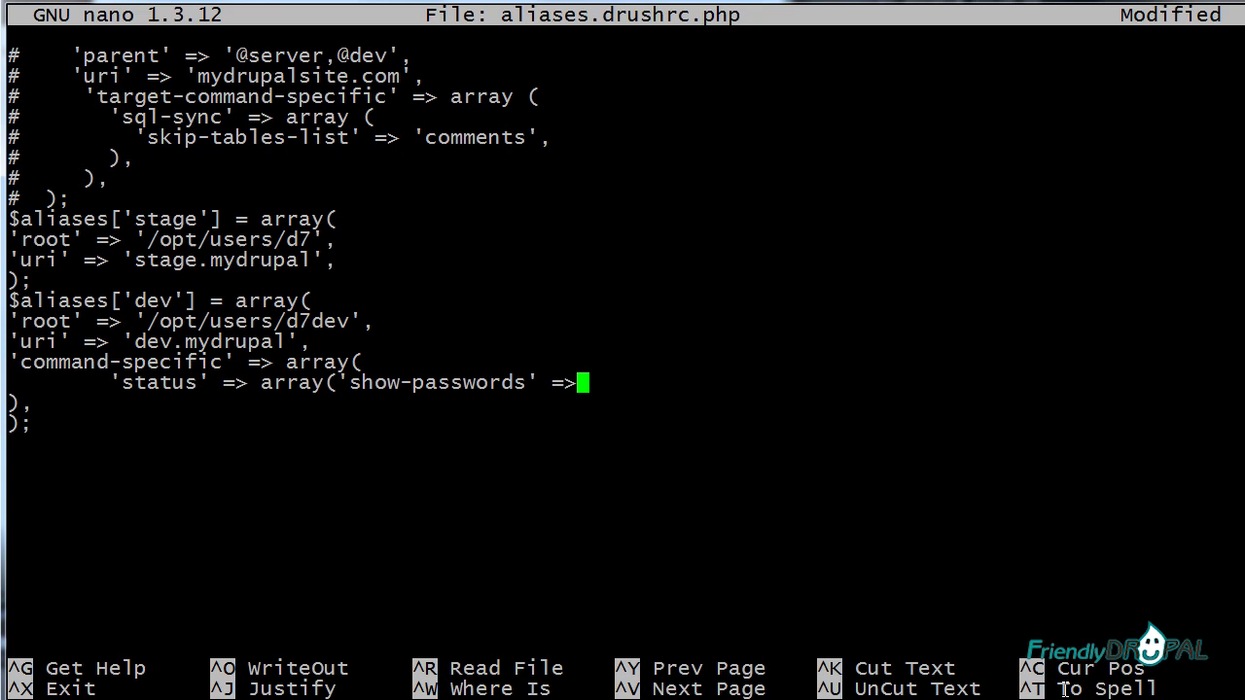
pyautogui.write('TRUE')
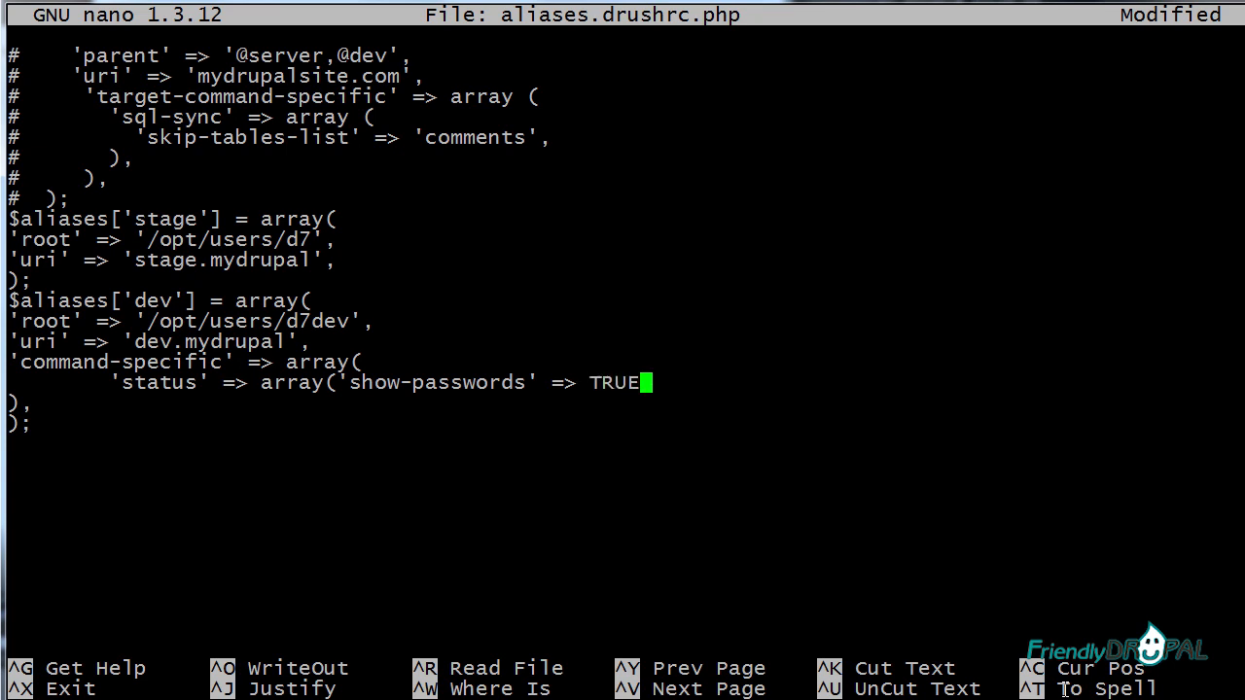
pyautogui.write('),')
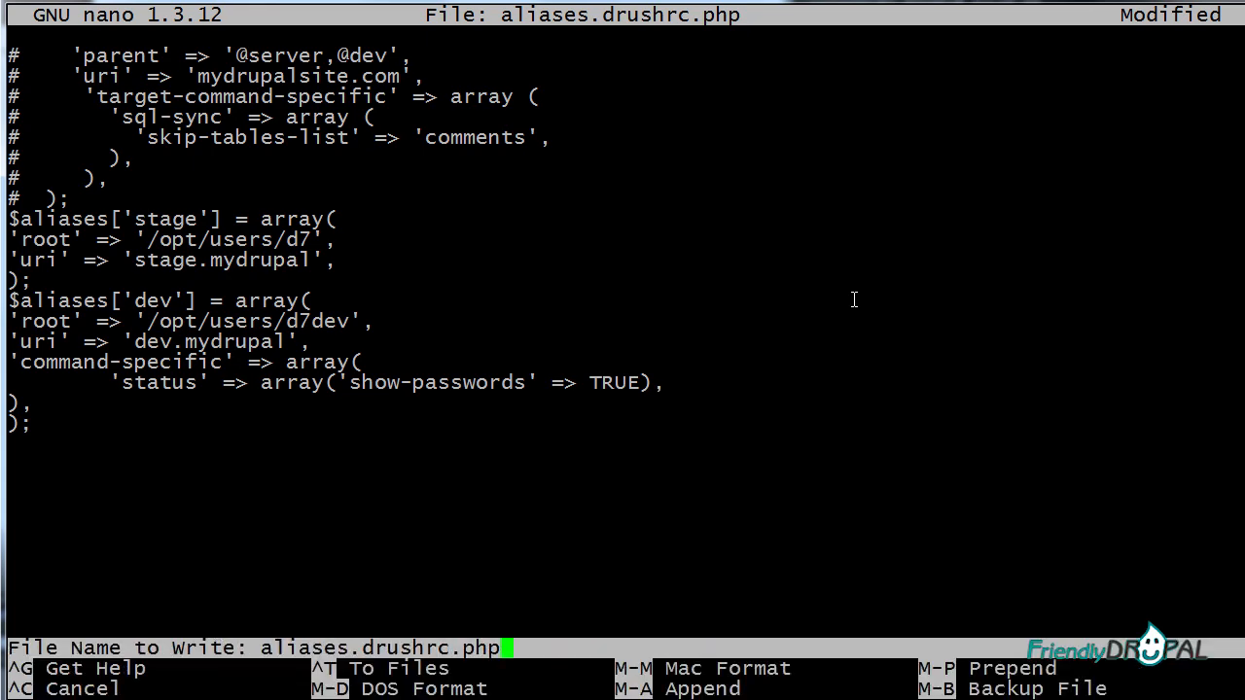
pyautogui.press('Enter')
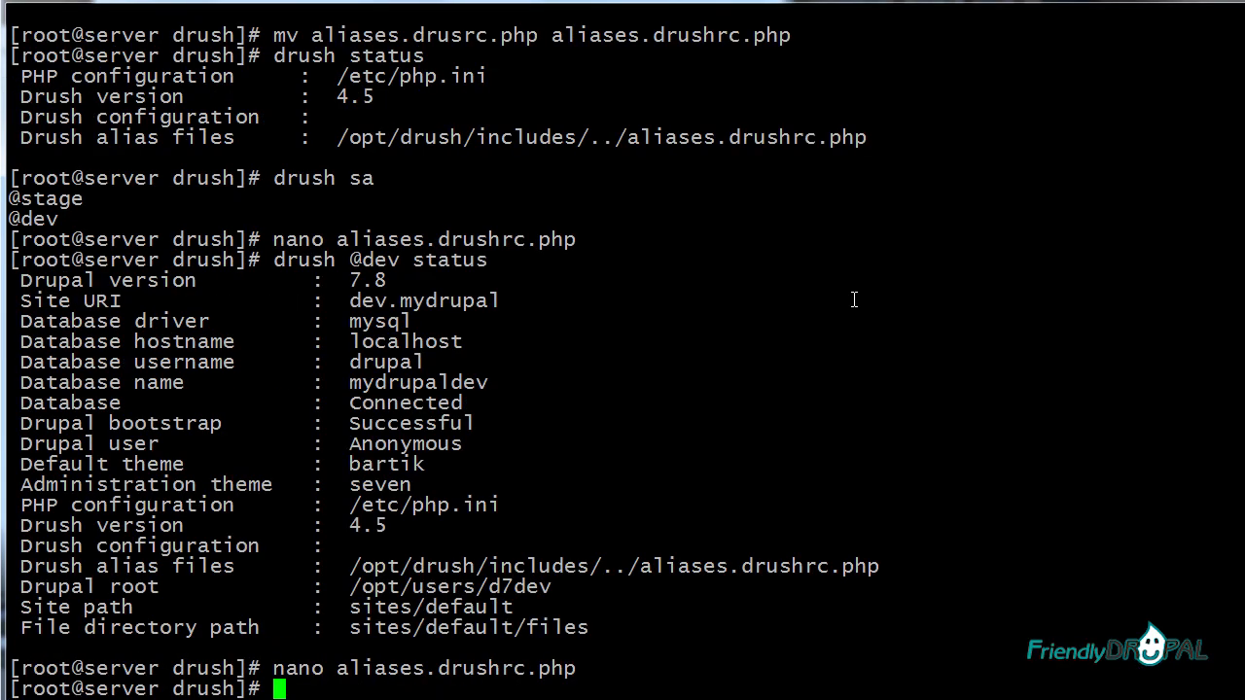
pyautogui.write('drush core-cli')
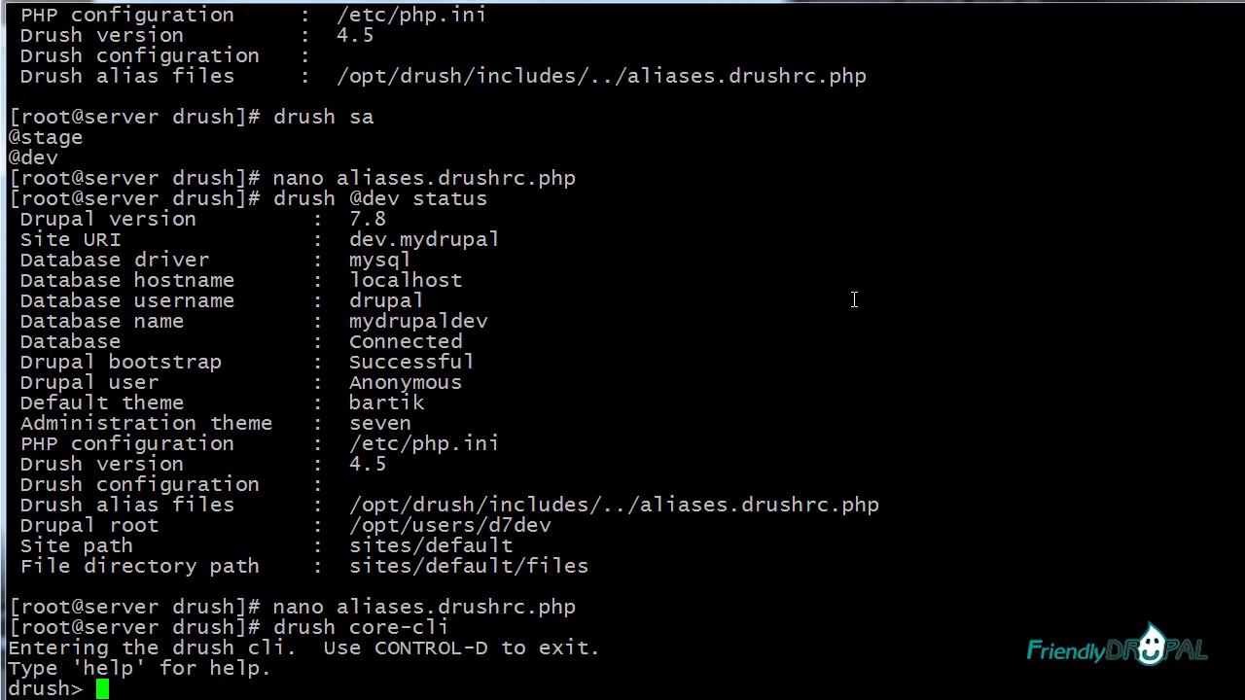
pyautogui.write('use @dev')
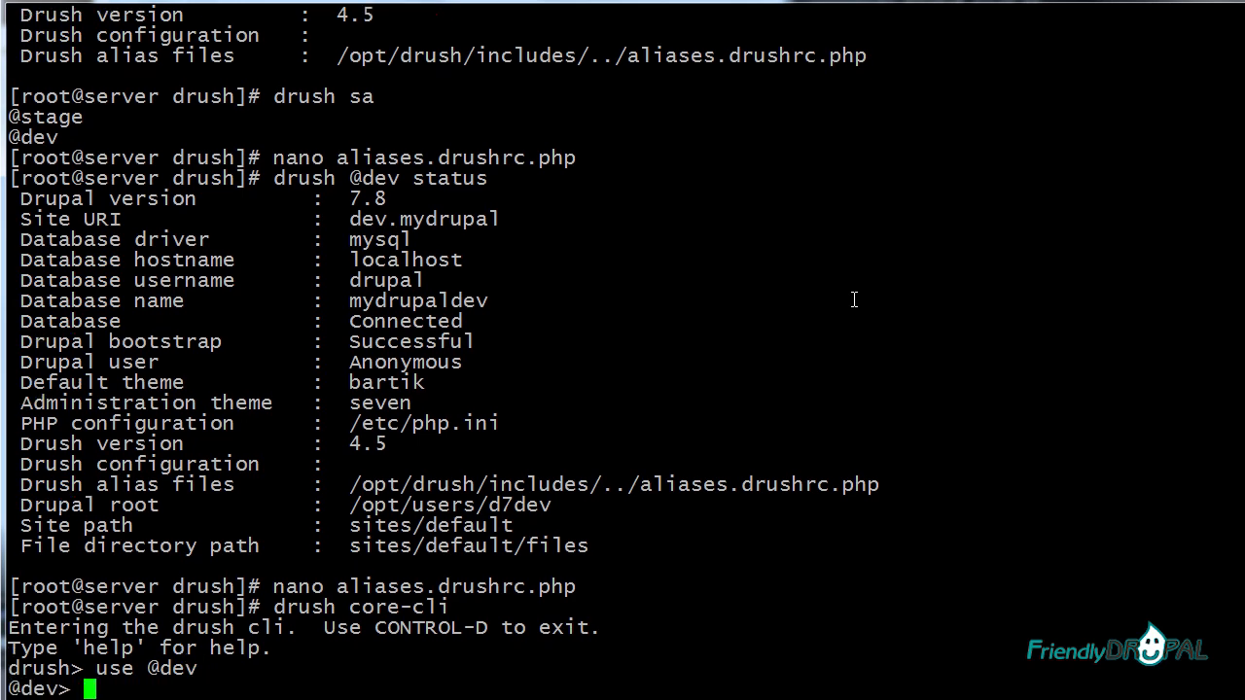
pyautogui.write('status')
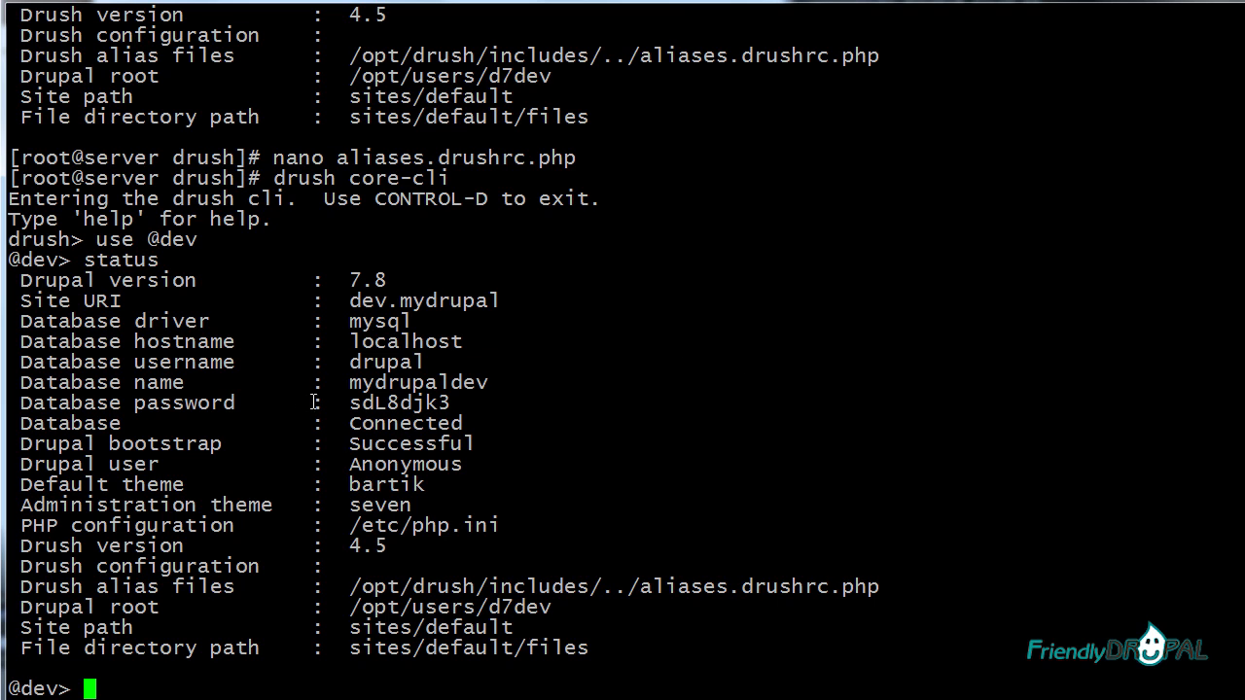
pyautogui.moveTo(454, 403)
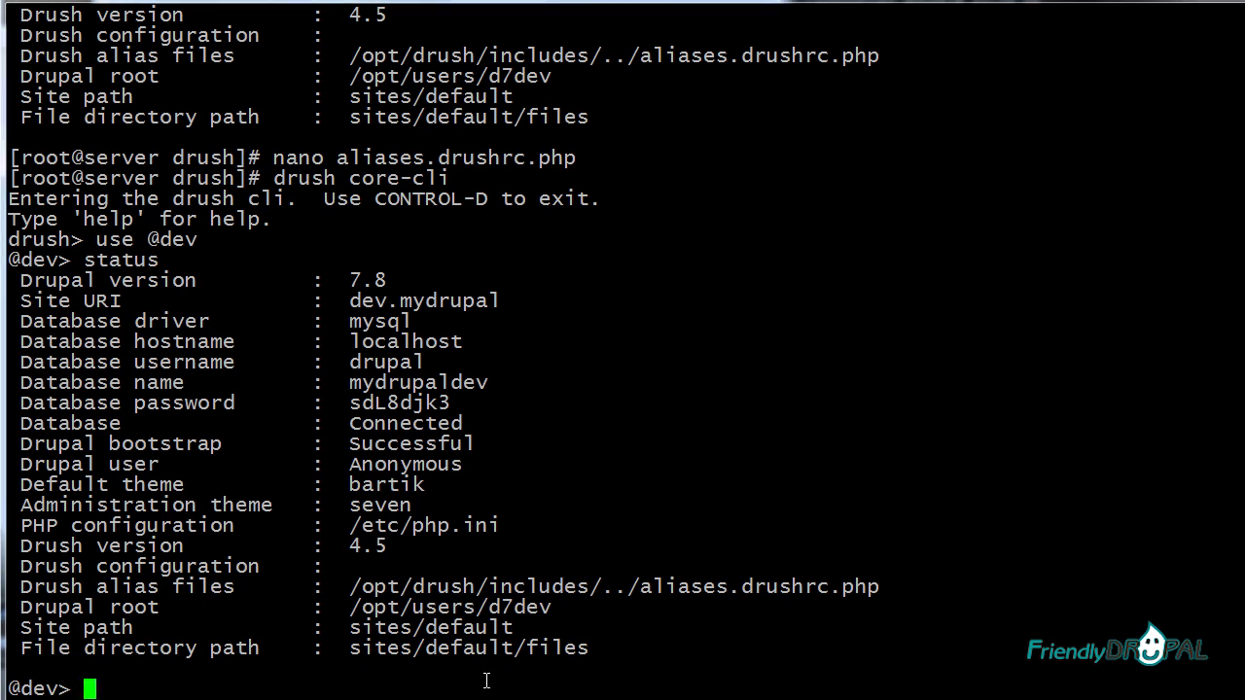
pyautogui.write('cd .')
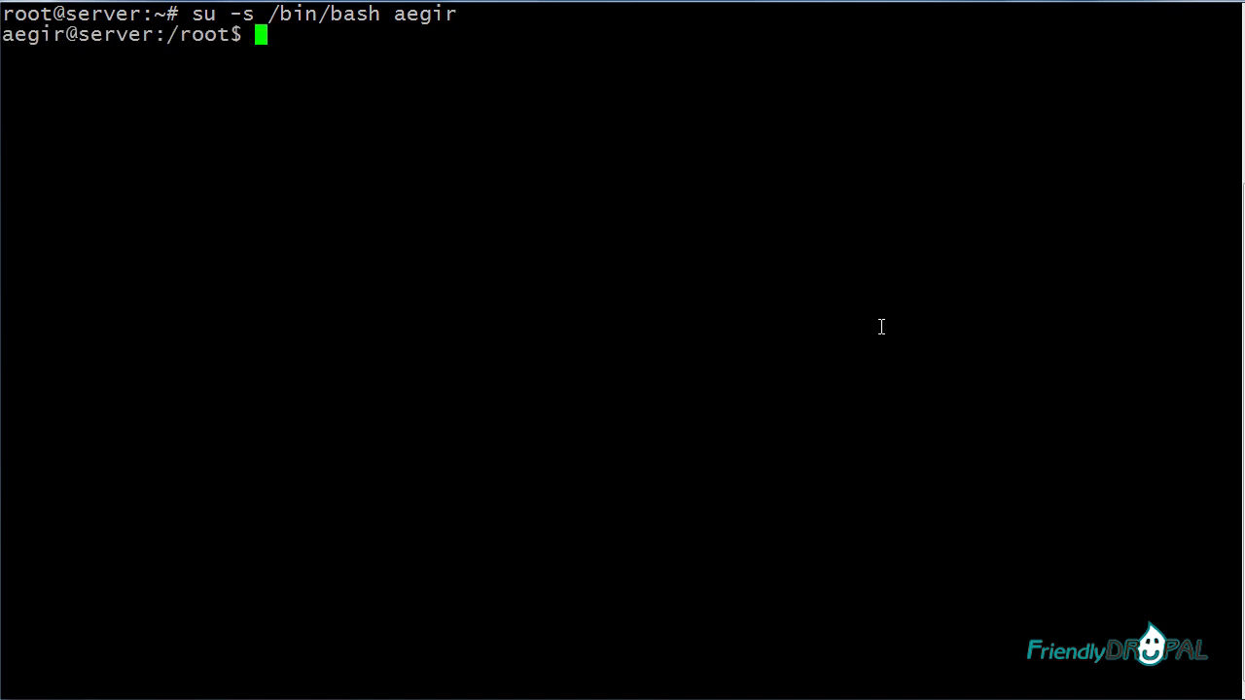
# Run drush core-cli as aegir, hit the permission denied error, and exit to root.
pyautogui.write('drush core-cli')
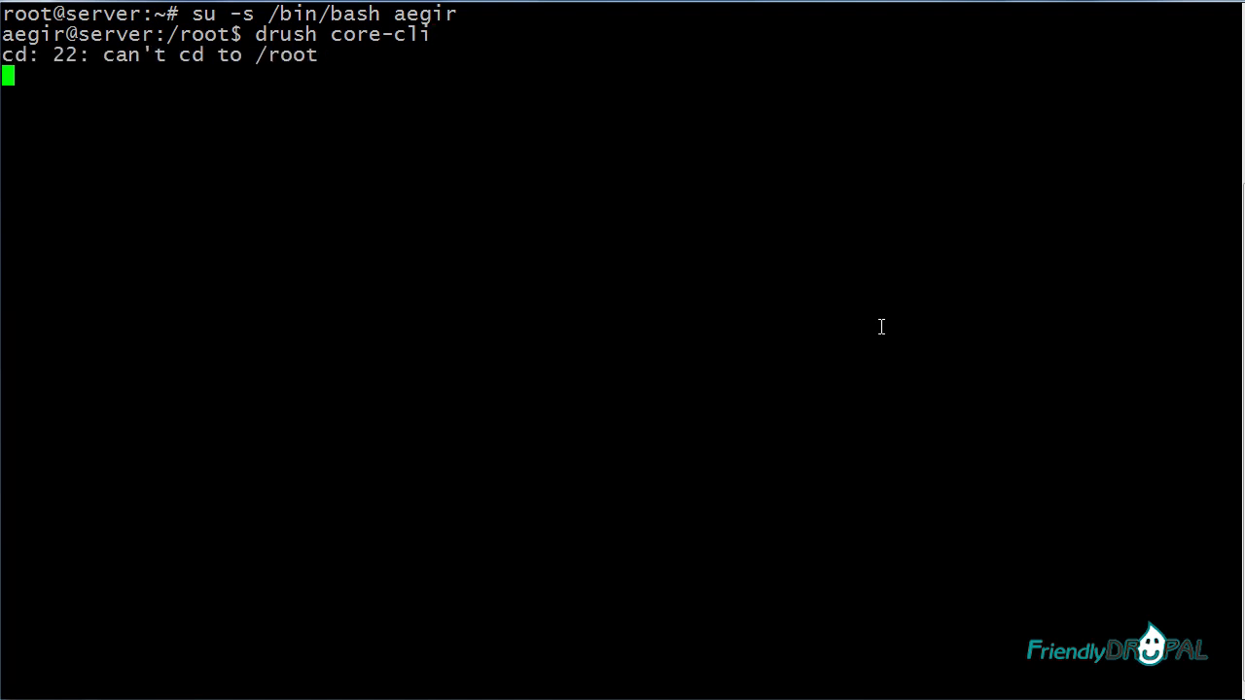
pyautogui.press('Return')
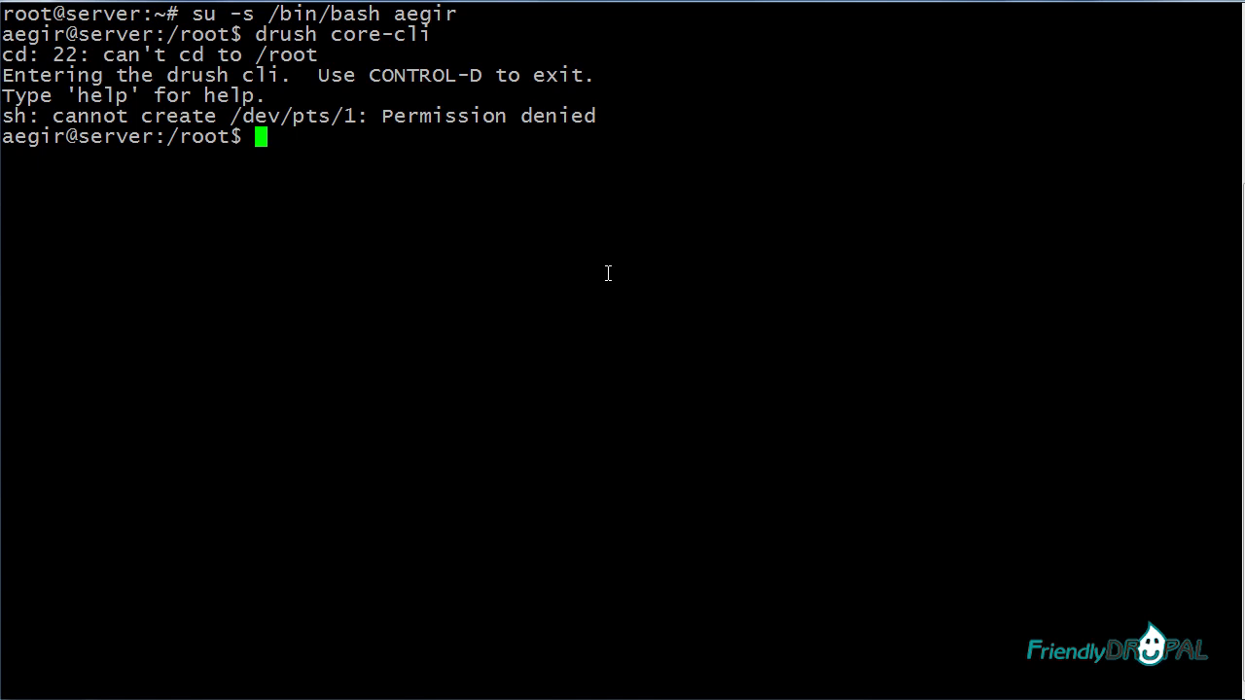
pyautogui.write('exit')
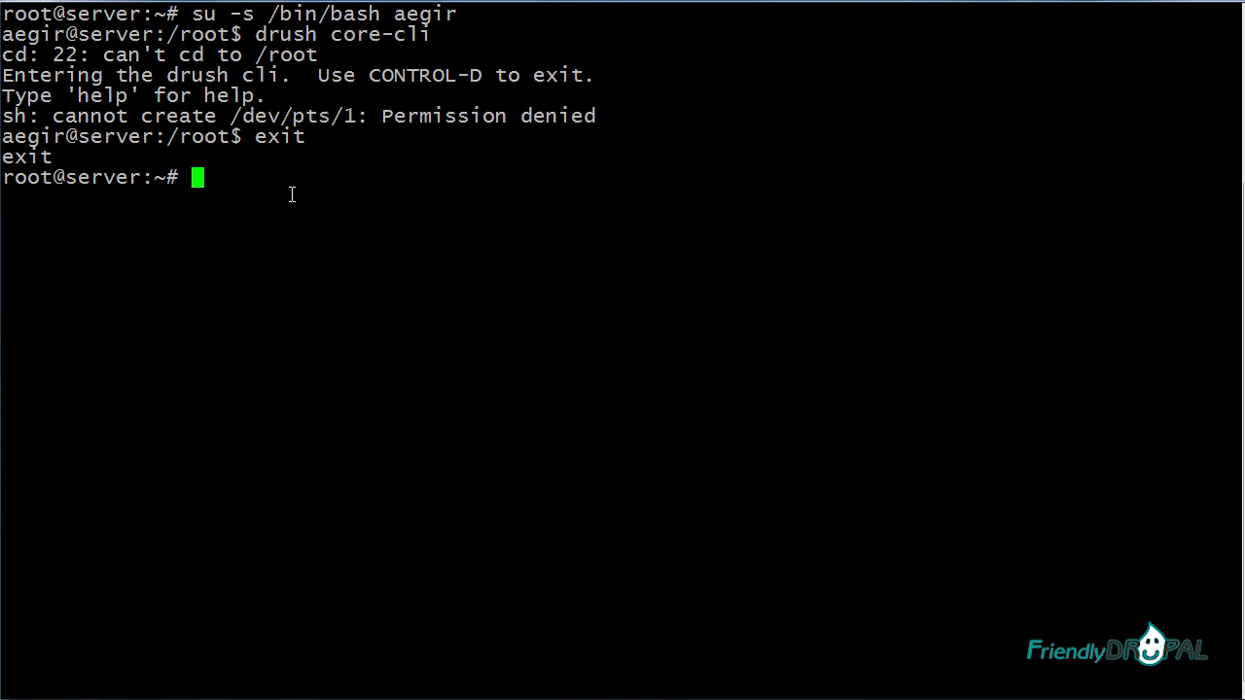
pyautogui.moveTo(656, 396)
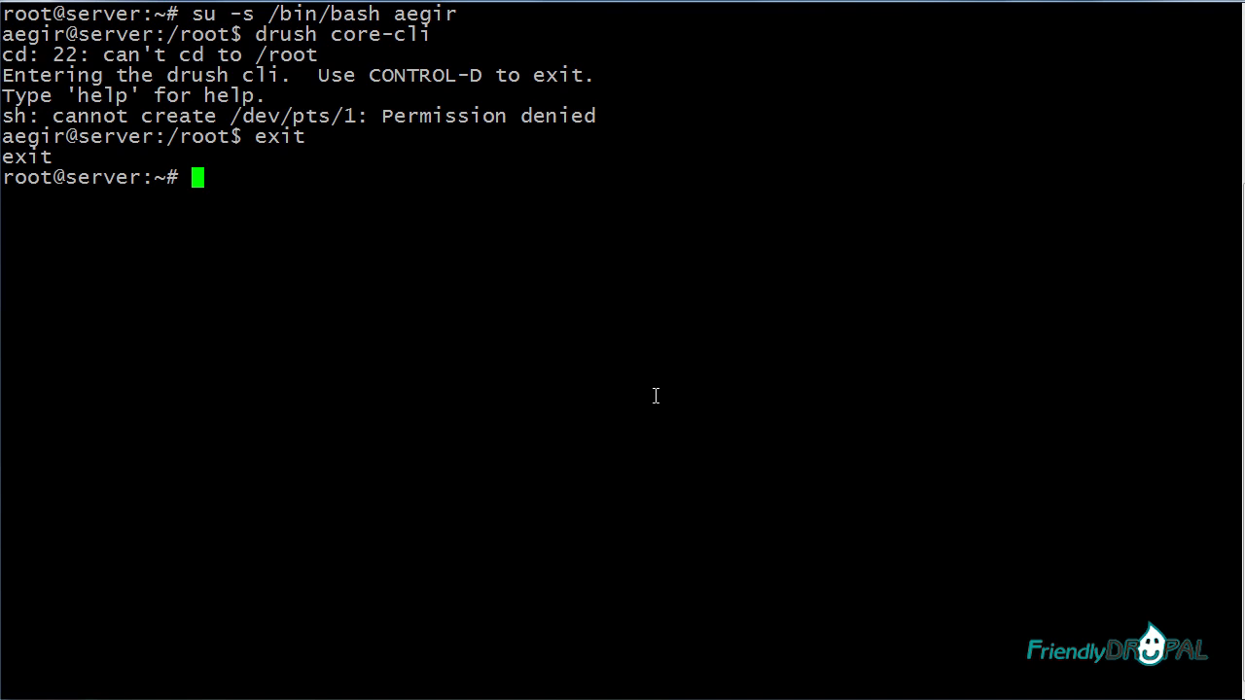
pyautogui.moveTo(658, 393)
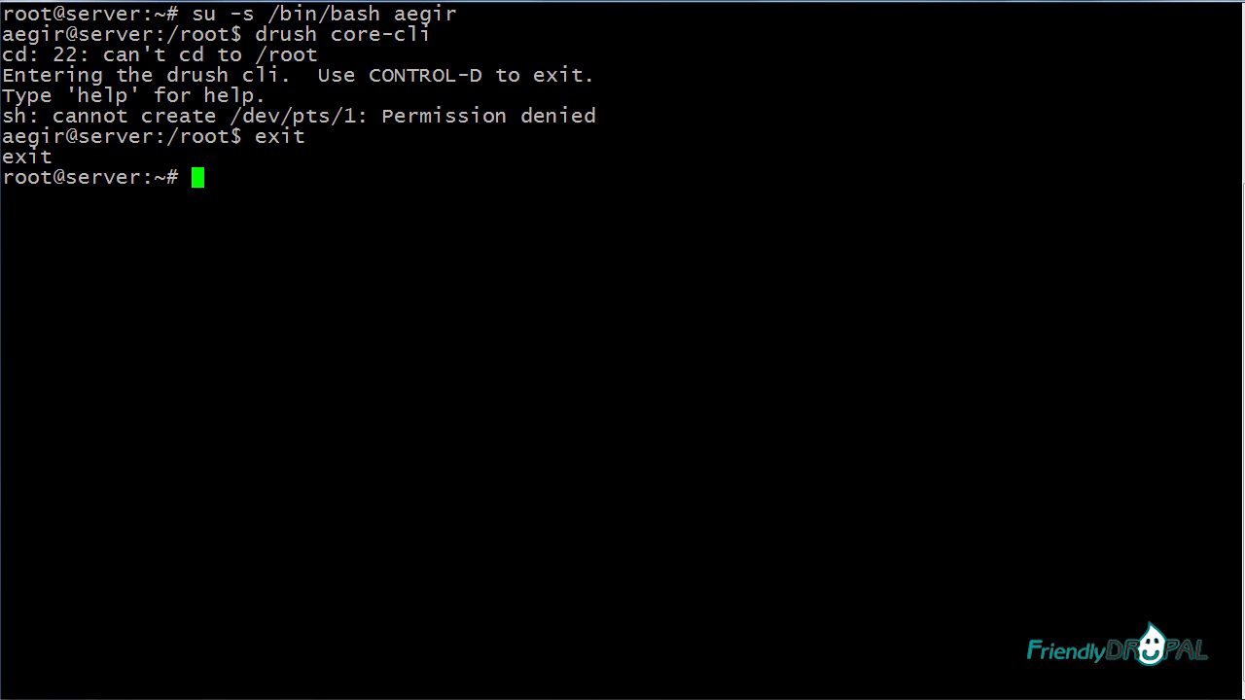
pyautogui.moveTo(823, 305)
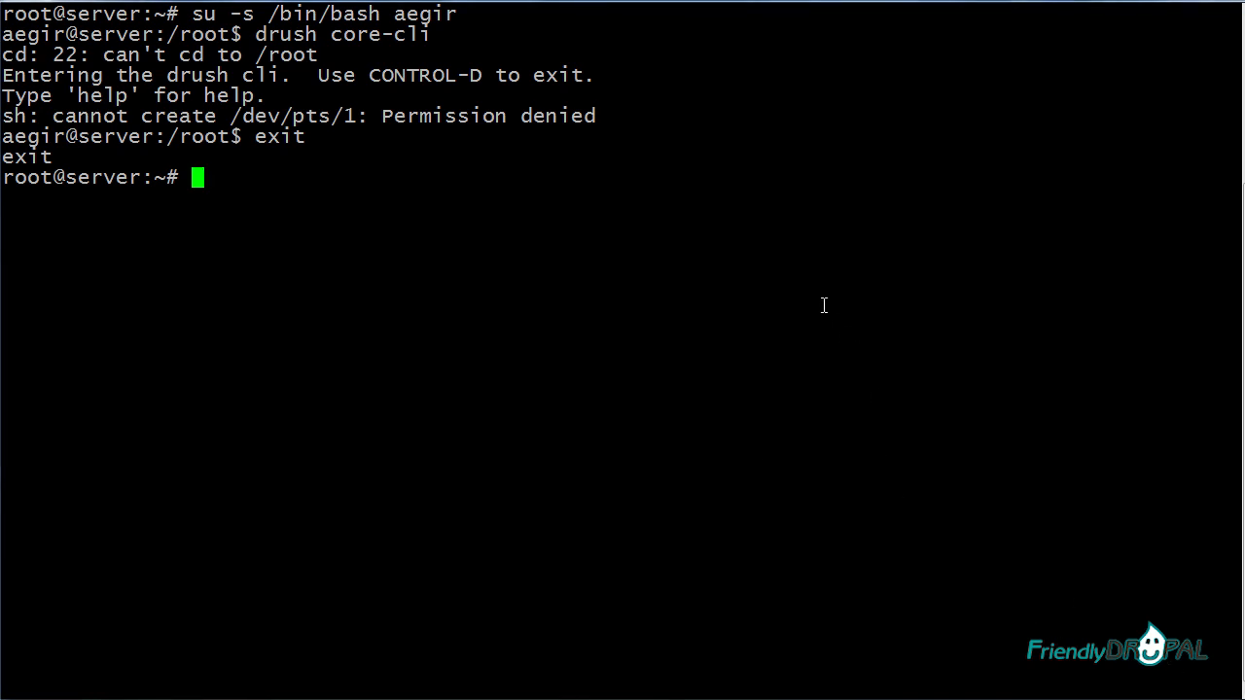
pyautogui.moveTo(1026, 484)
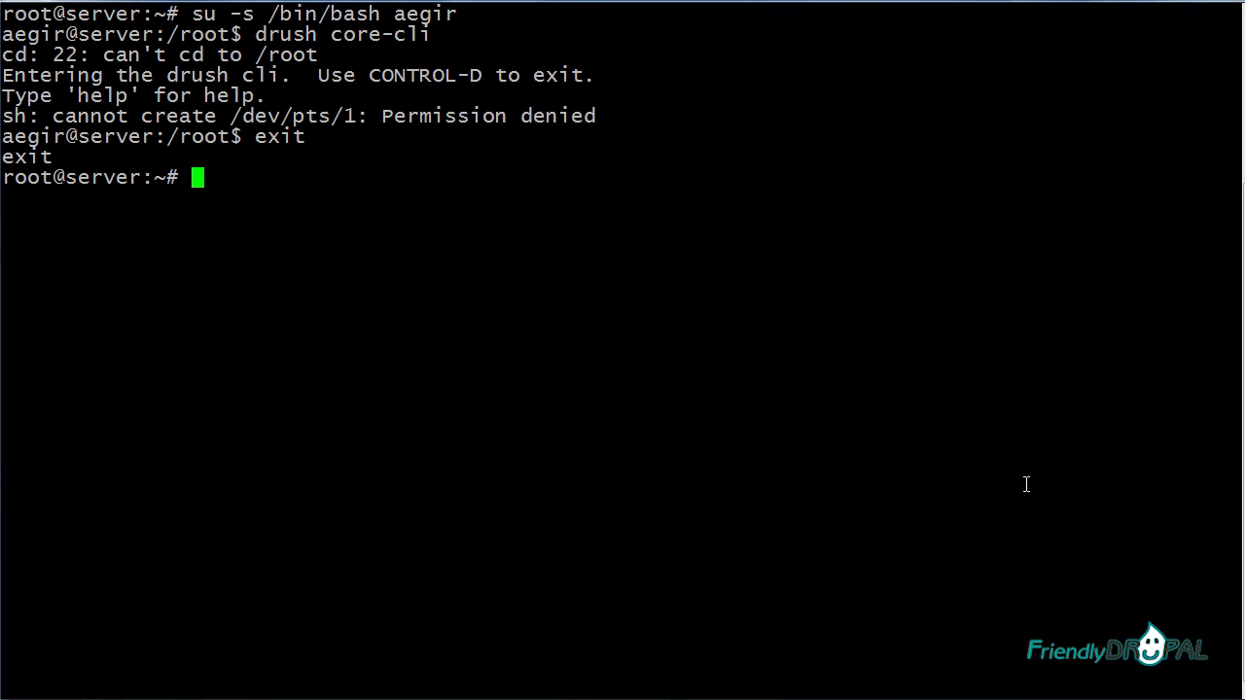
pyautogui.write('nano /et /')
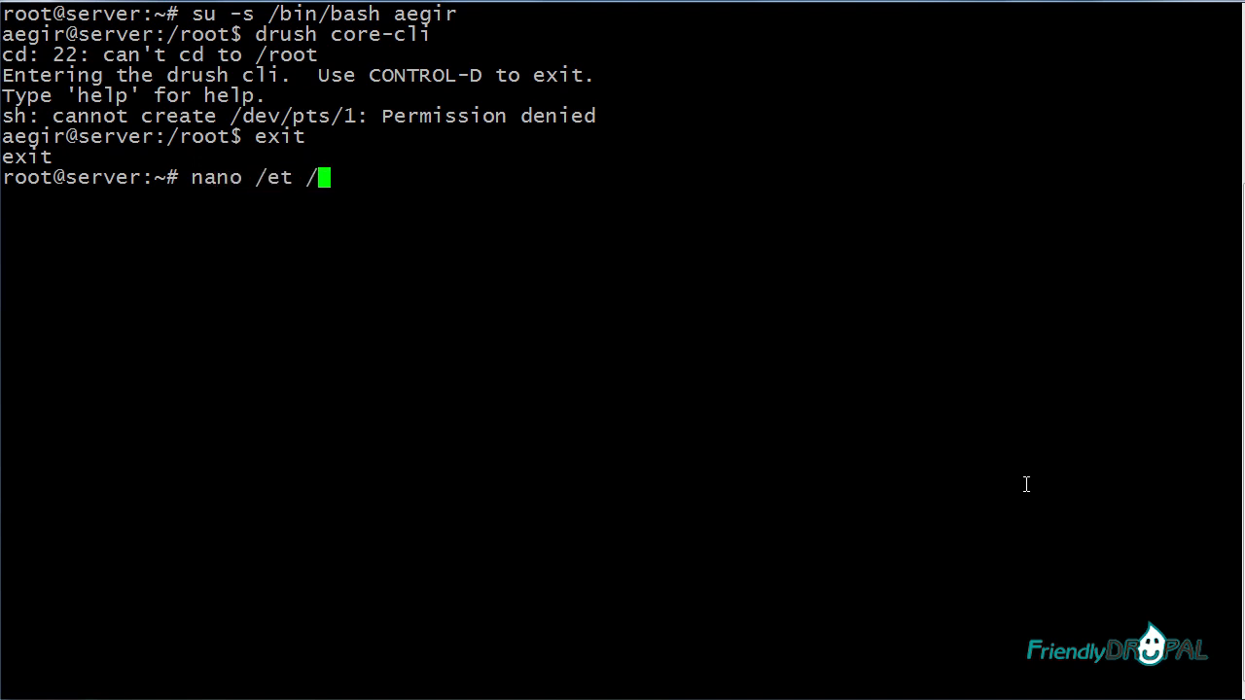
pyautogui.write('c/pas')
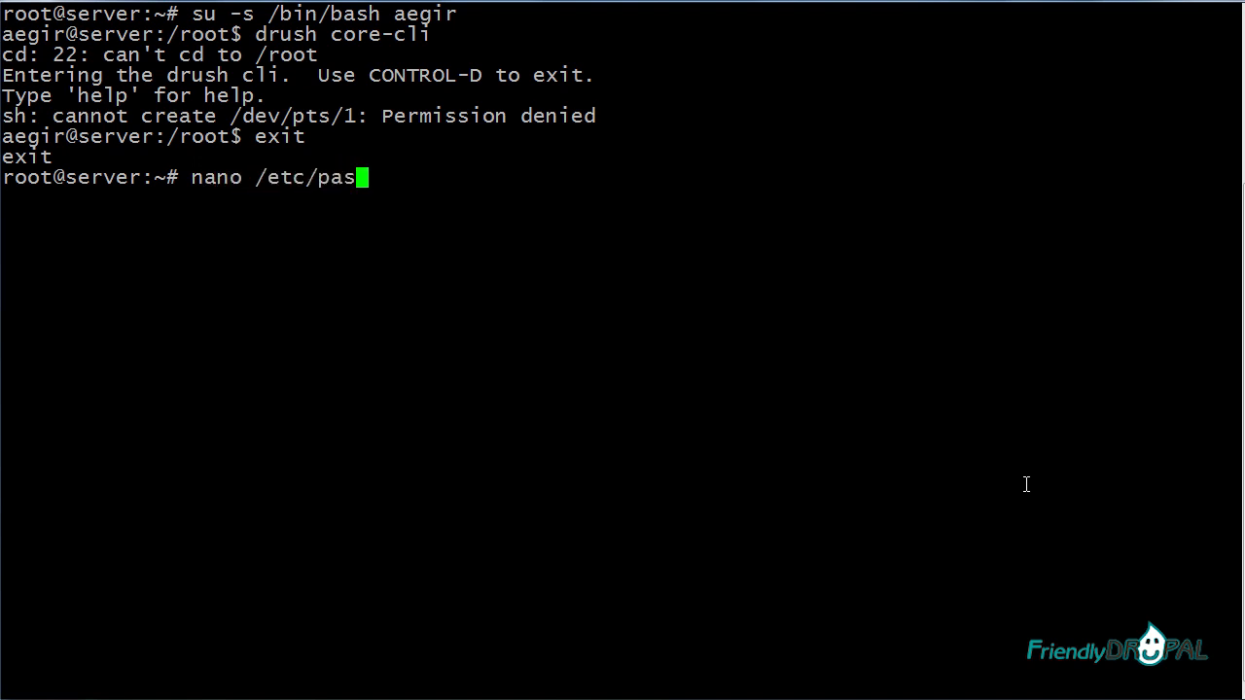
pyautogui.press('enter')
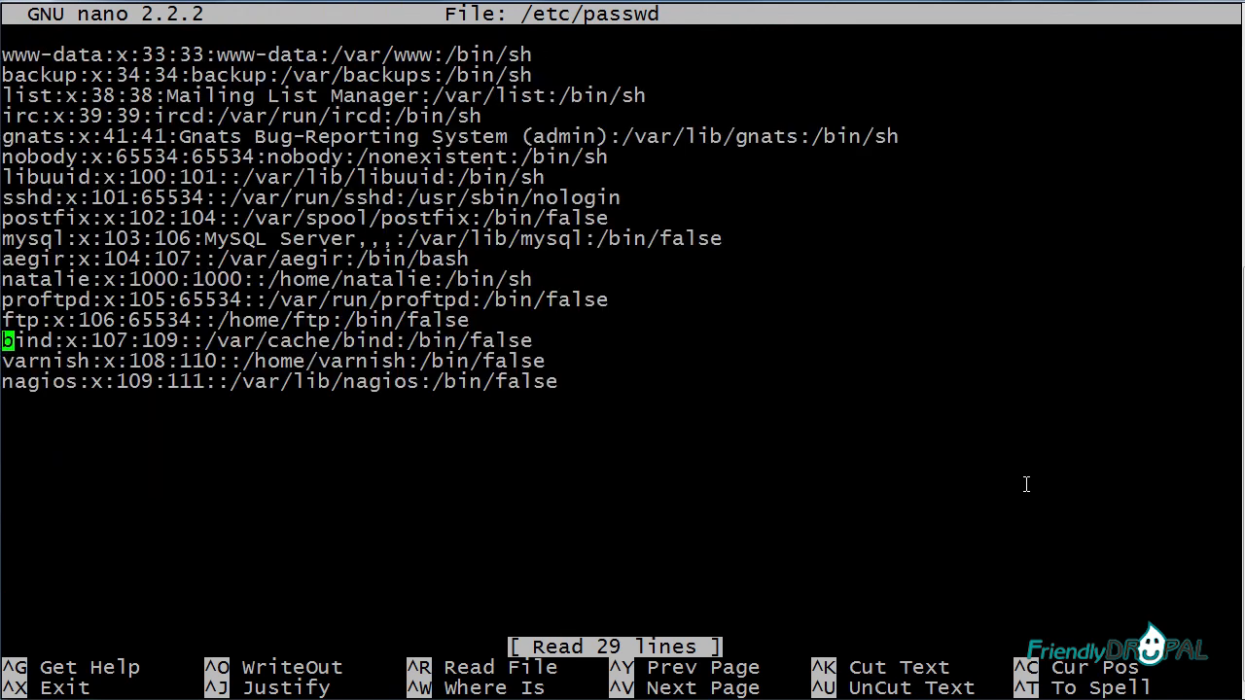
pyautogui.press('Up')
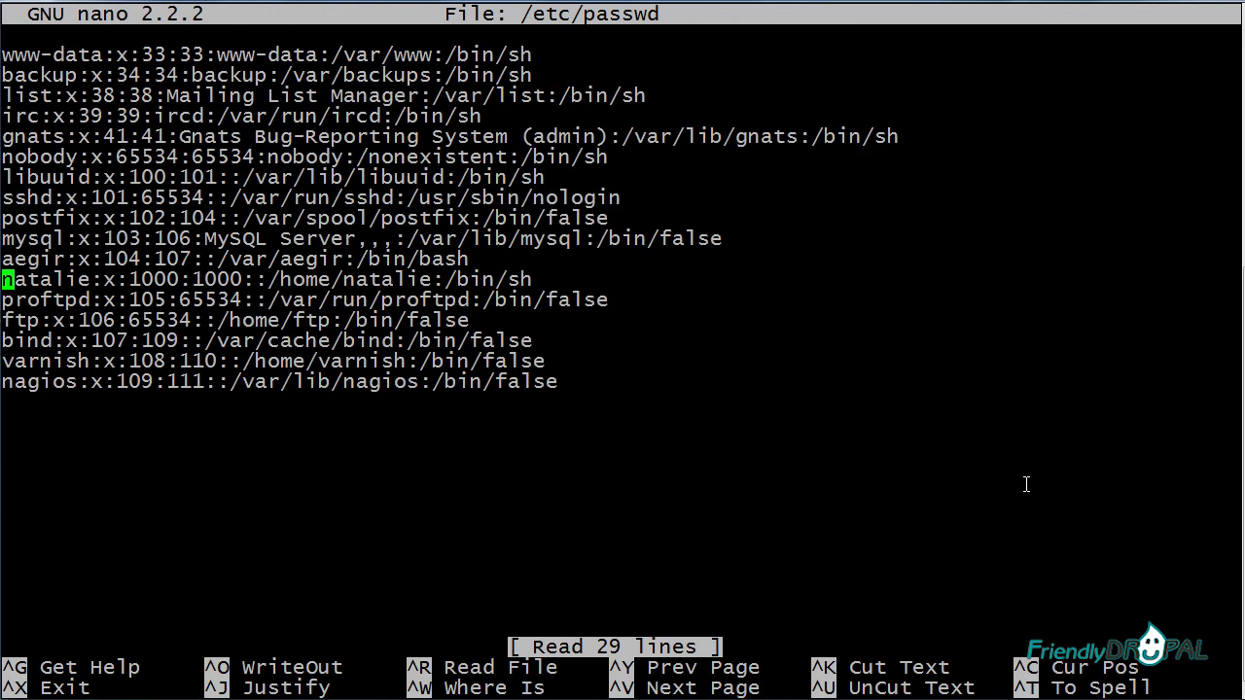
pyautogui.press('Up')
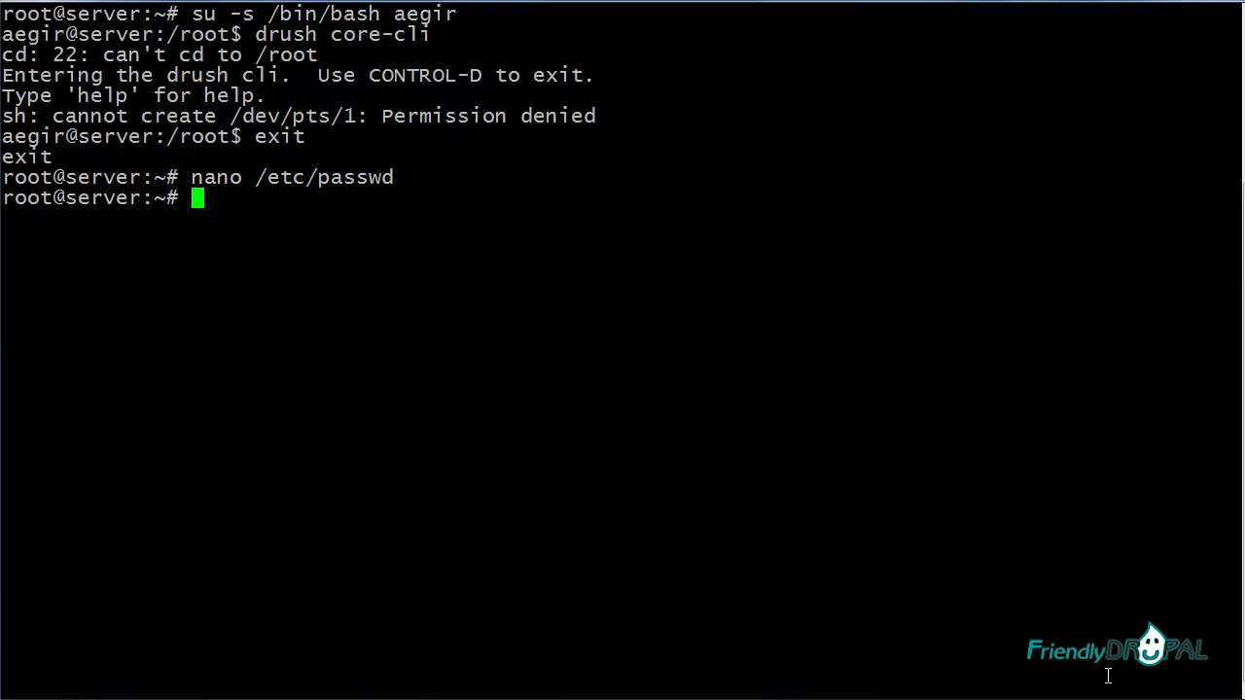
pyautogui.moveTo(1136, 486)
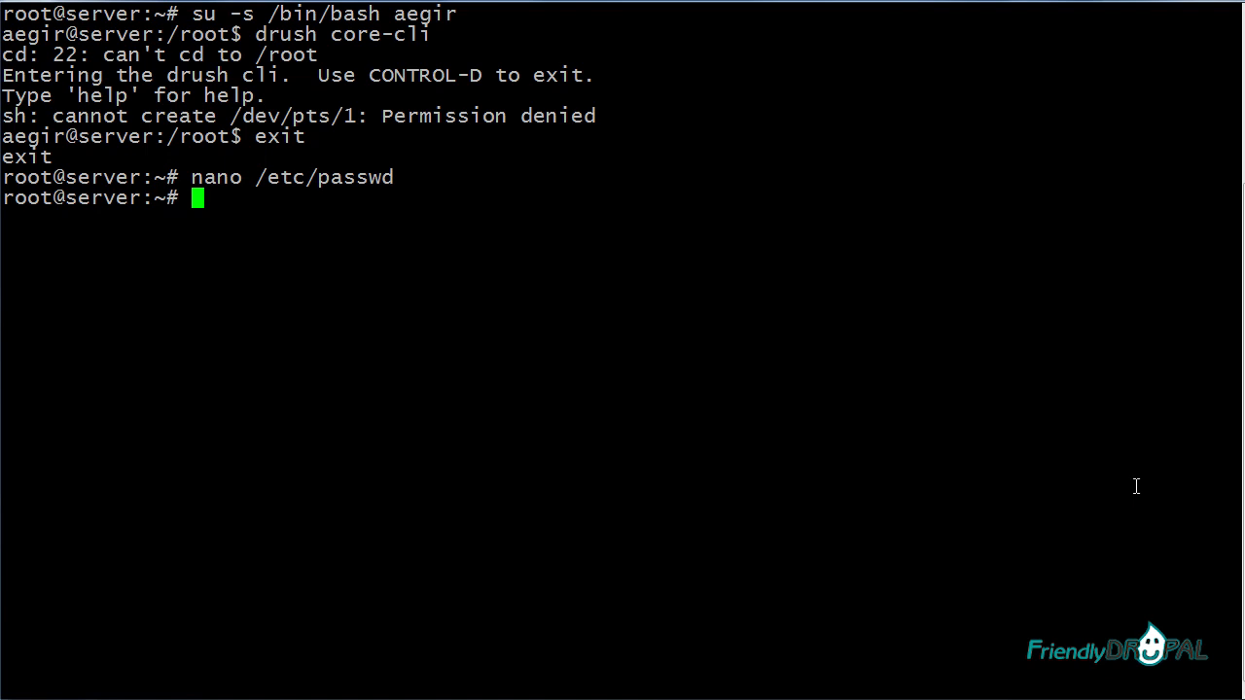